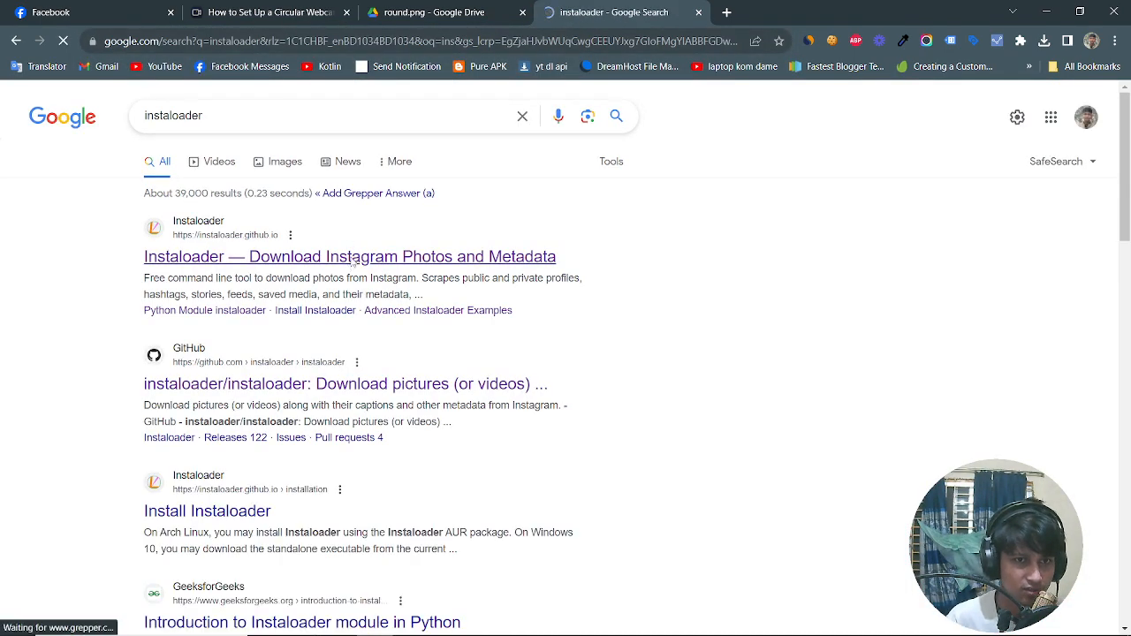
# Open the 'Instaloader — Download Instagram Photos and Metadata' result and scroll through its overview
pyautogui.click(350, 256)
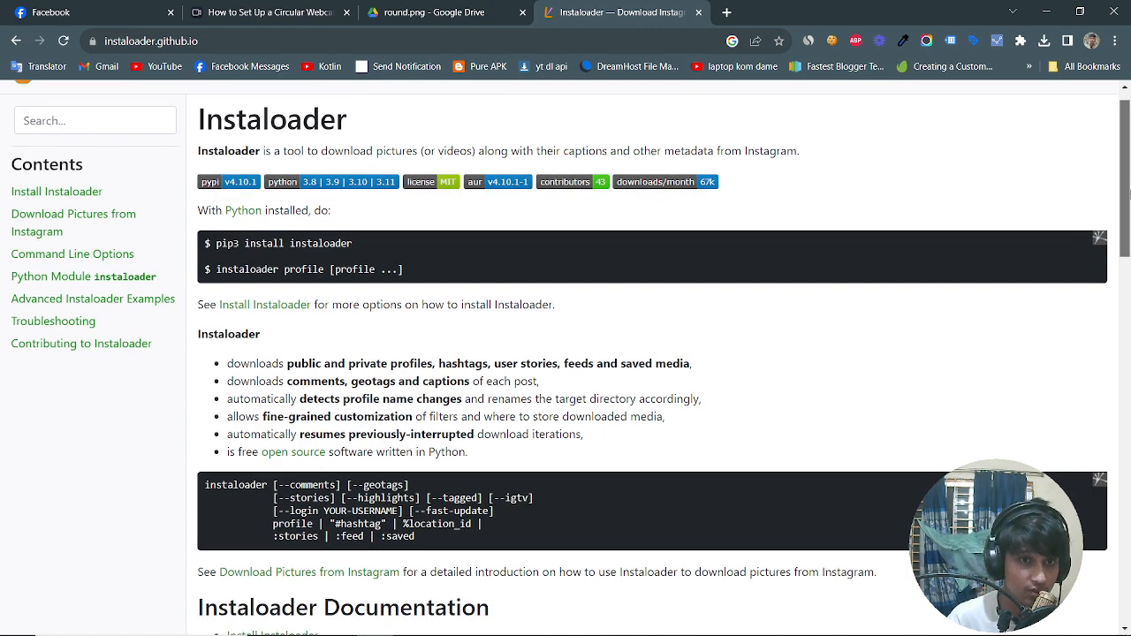
pyautogui.scroll(-3)
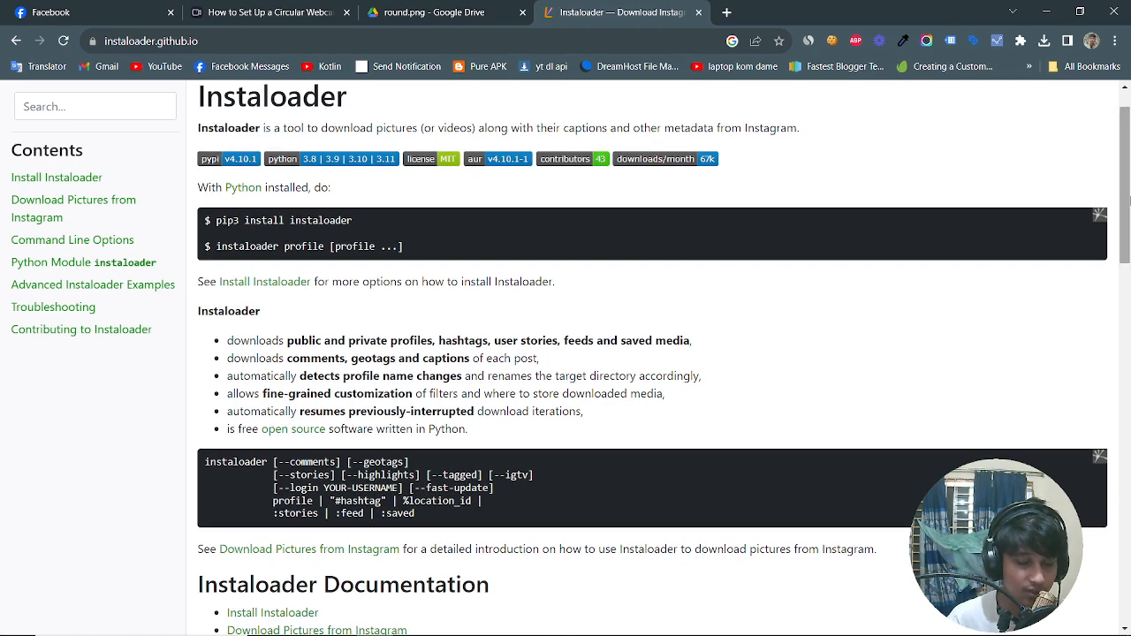
pyautogui.scroll(-3)
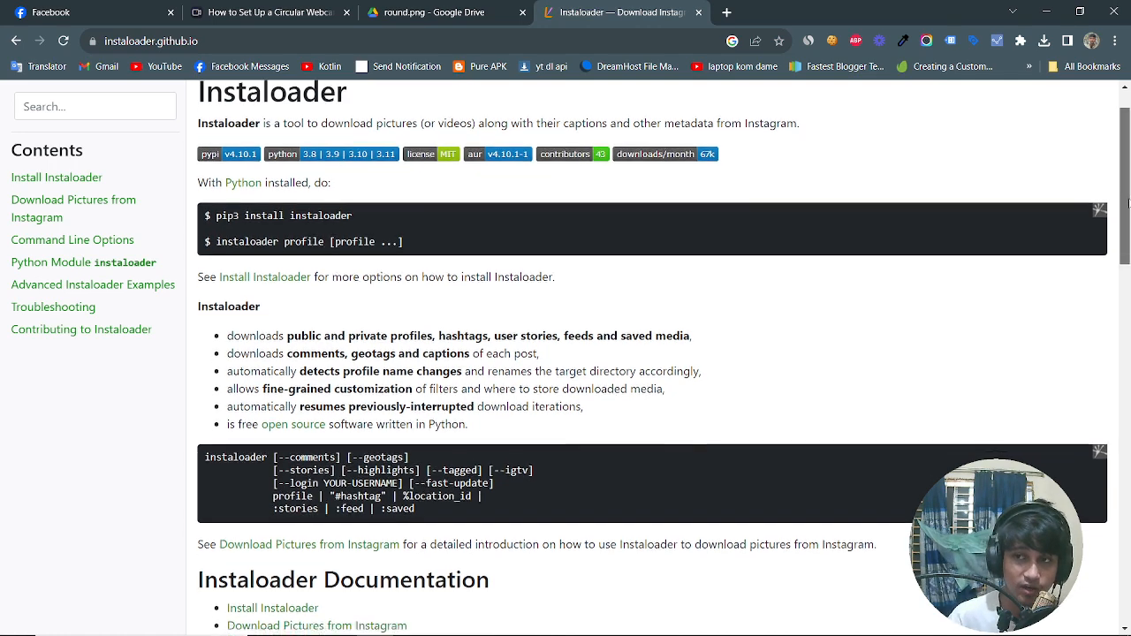
pyautogui.scroll(-3)
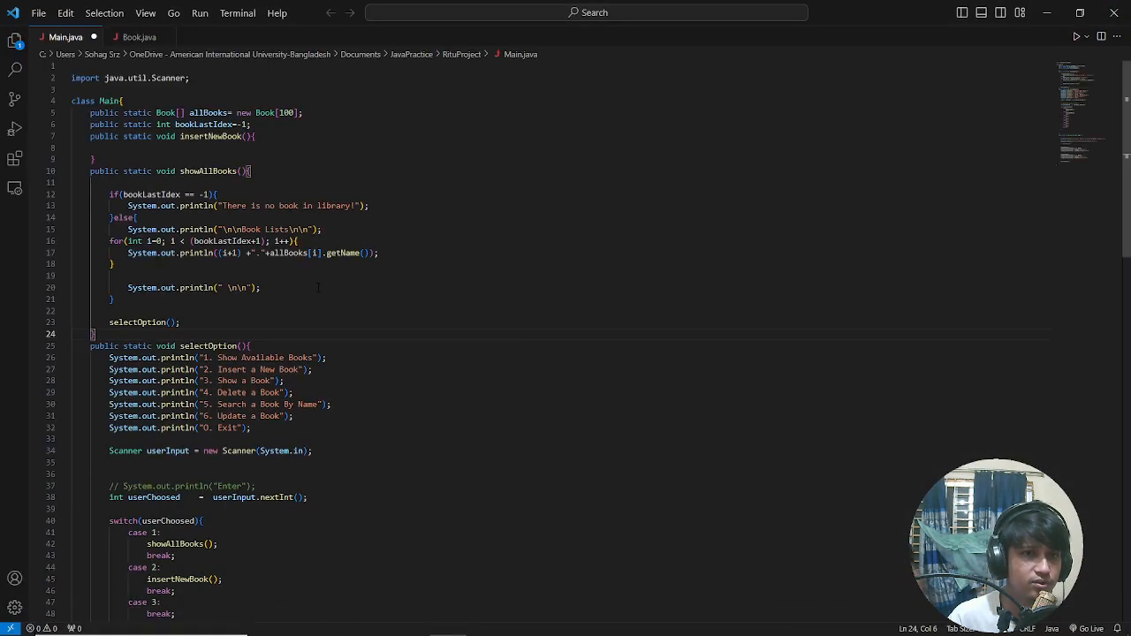
# Load the recent python test folder from the File menu, replacing the Java project
pyautogui.click(39, 12)
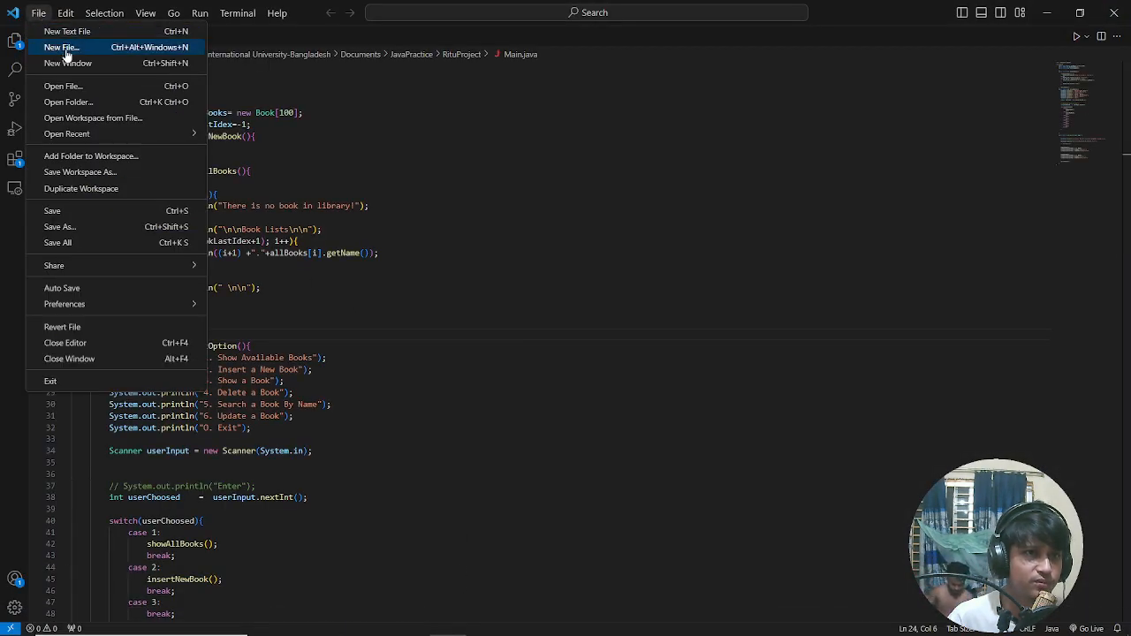
pyautogui.click(67, 101)
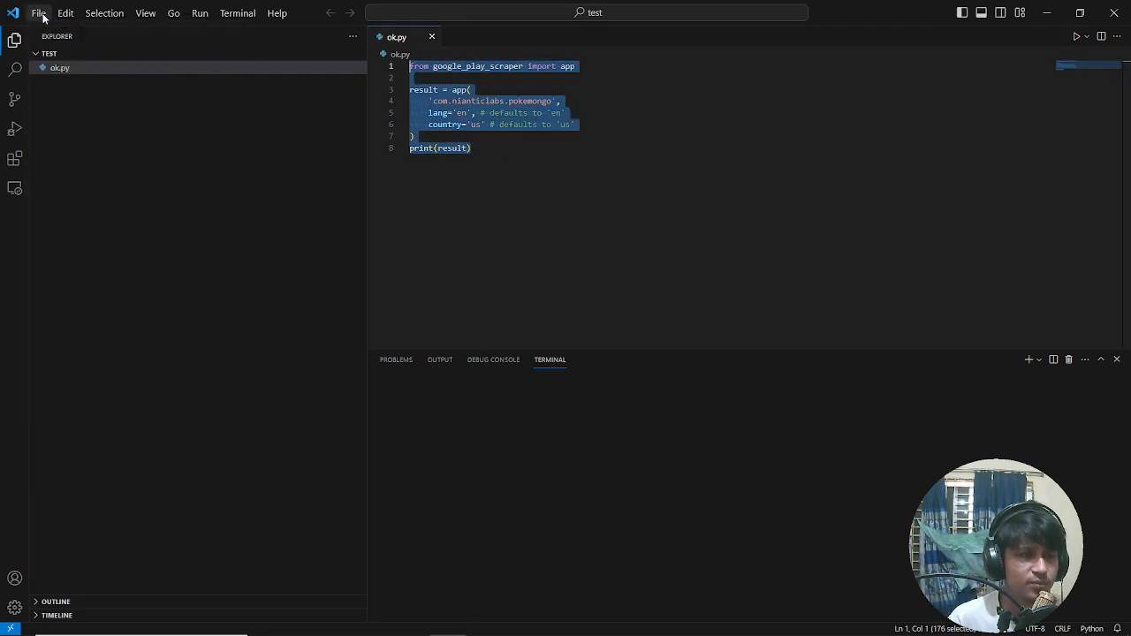
pyautogui.click(39, 12)
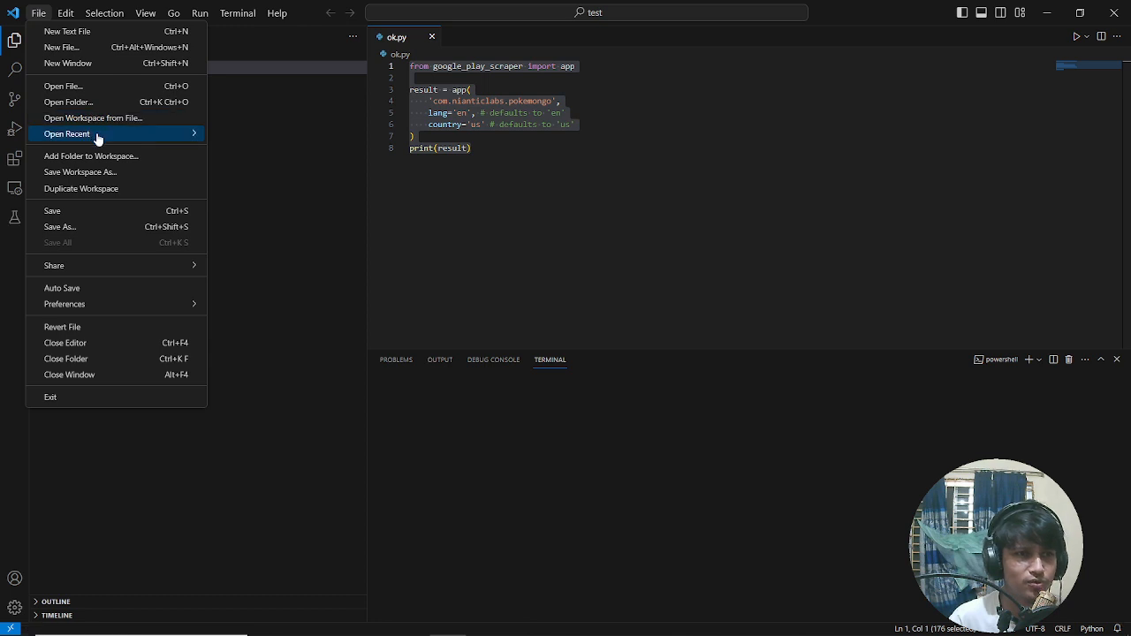
pyautogui.click(67, 134)
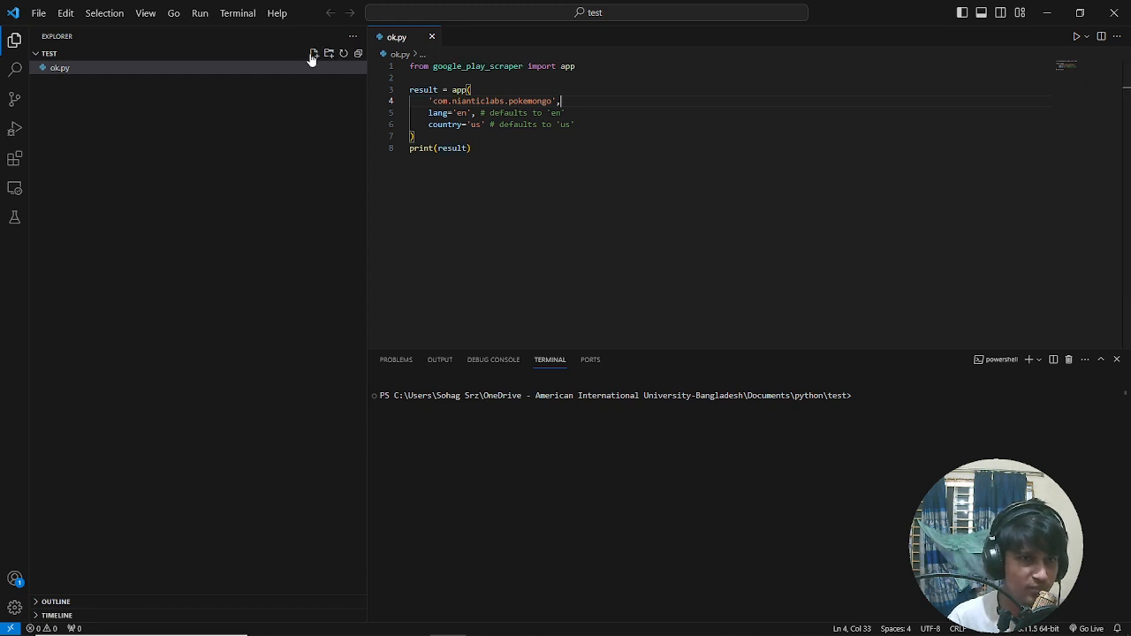
# Create a new file named 'main' in the test folder and begin renaming main.java
pyautogui.click(315, 53)
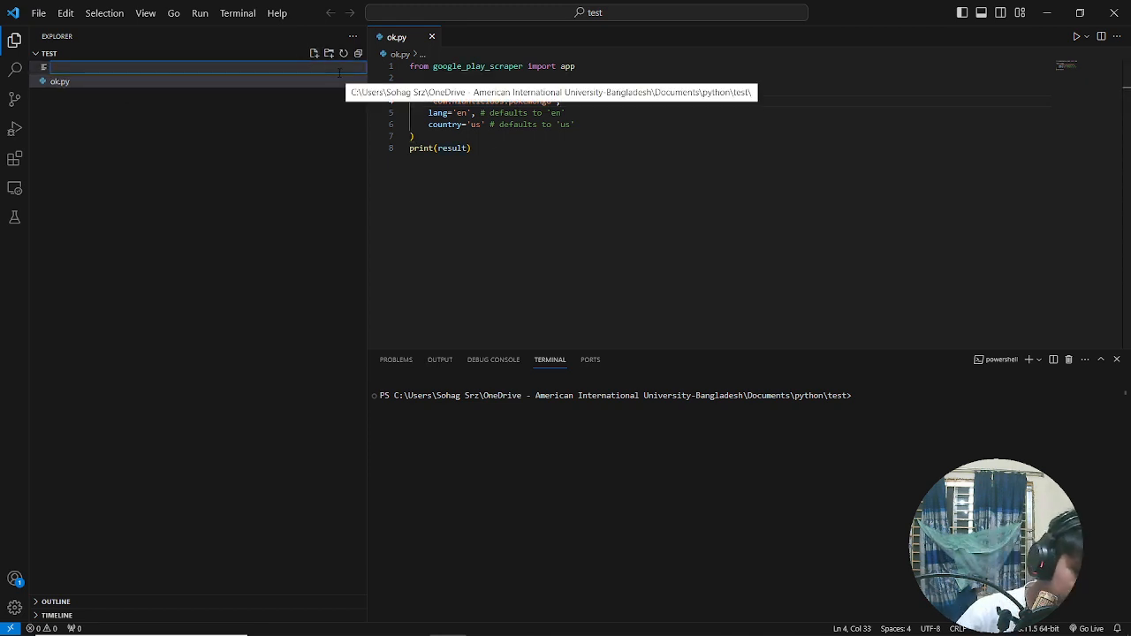
pyautogui.write('main.java')
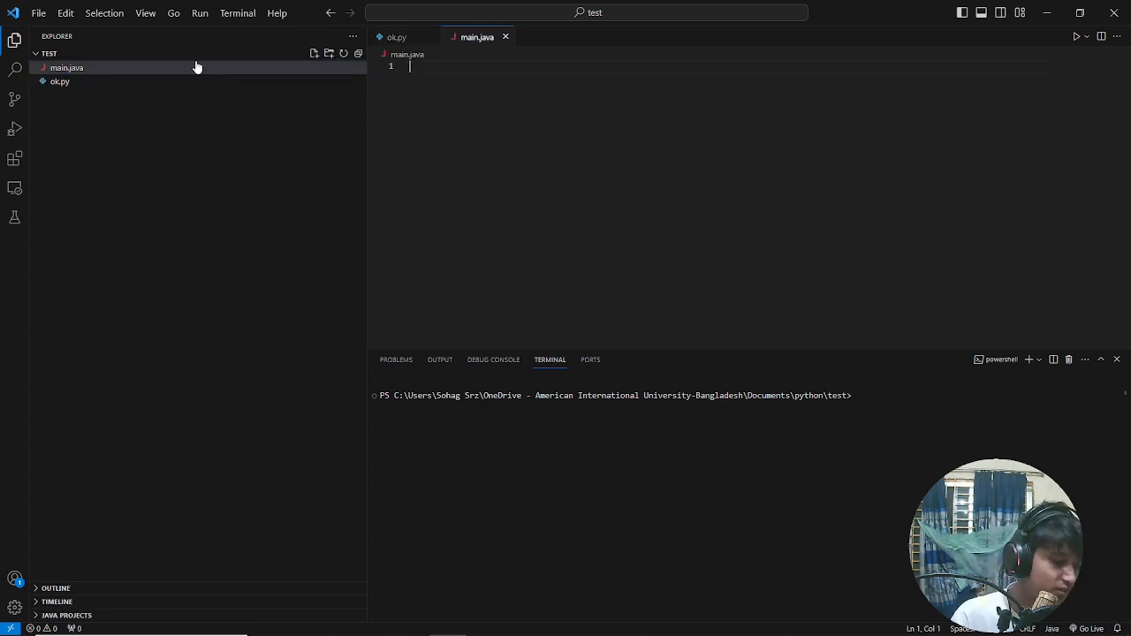
pyautogui.rightClick(68, 68)
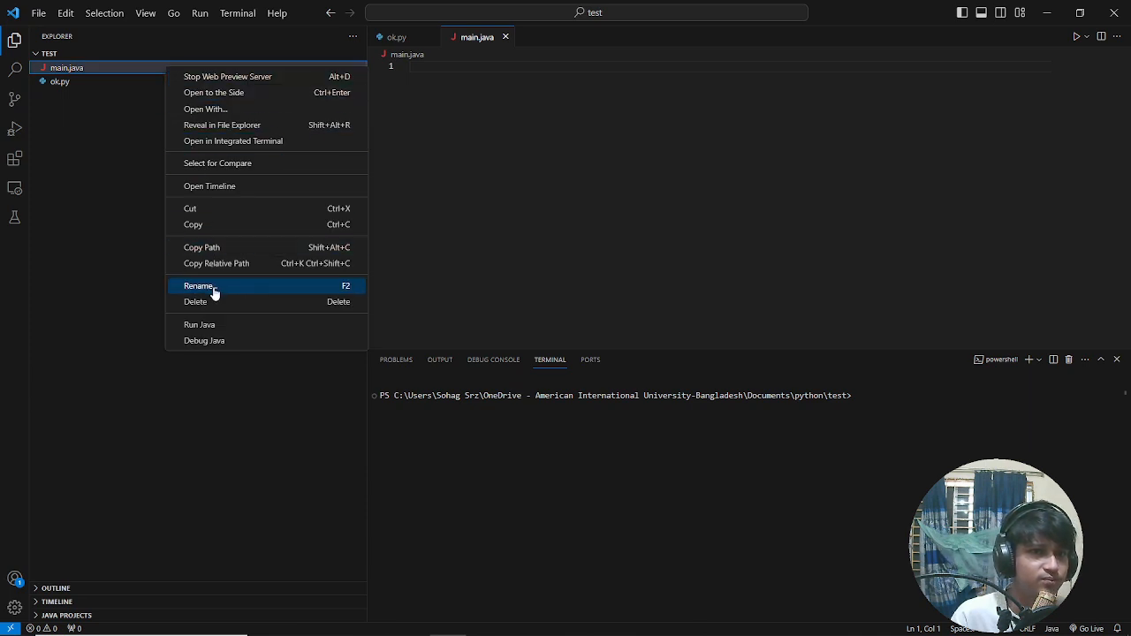
pyautogui.click(198, 286)
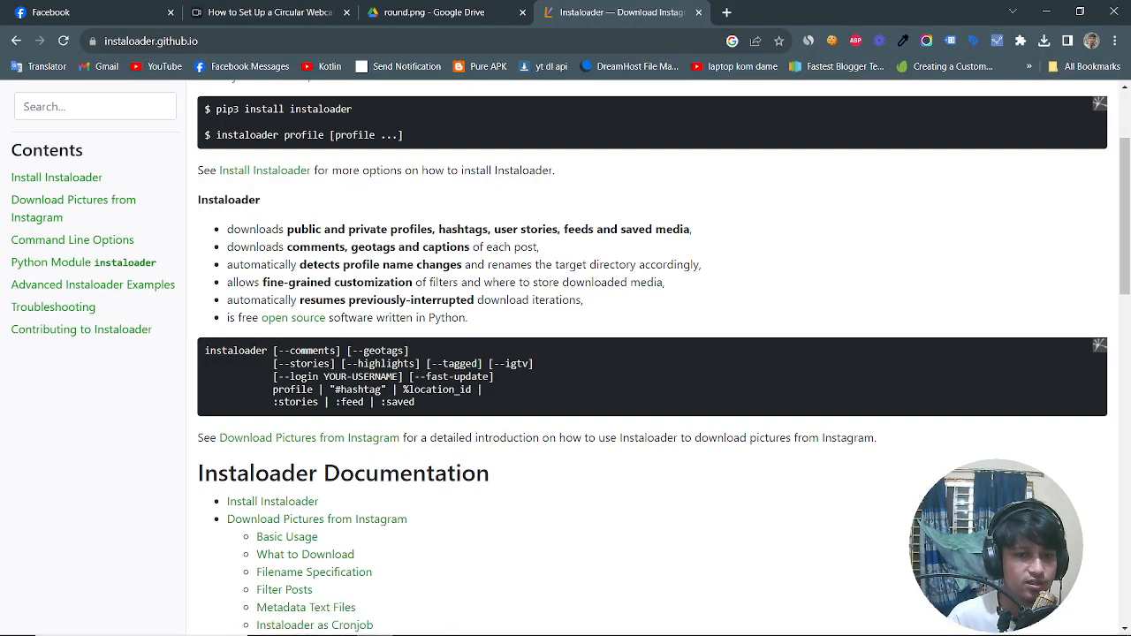
# Run 'pip install instaloader' in the terminal and begin main.py with 'import instaloader'
pyautogui.scroll(3)
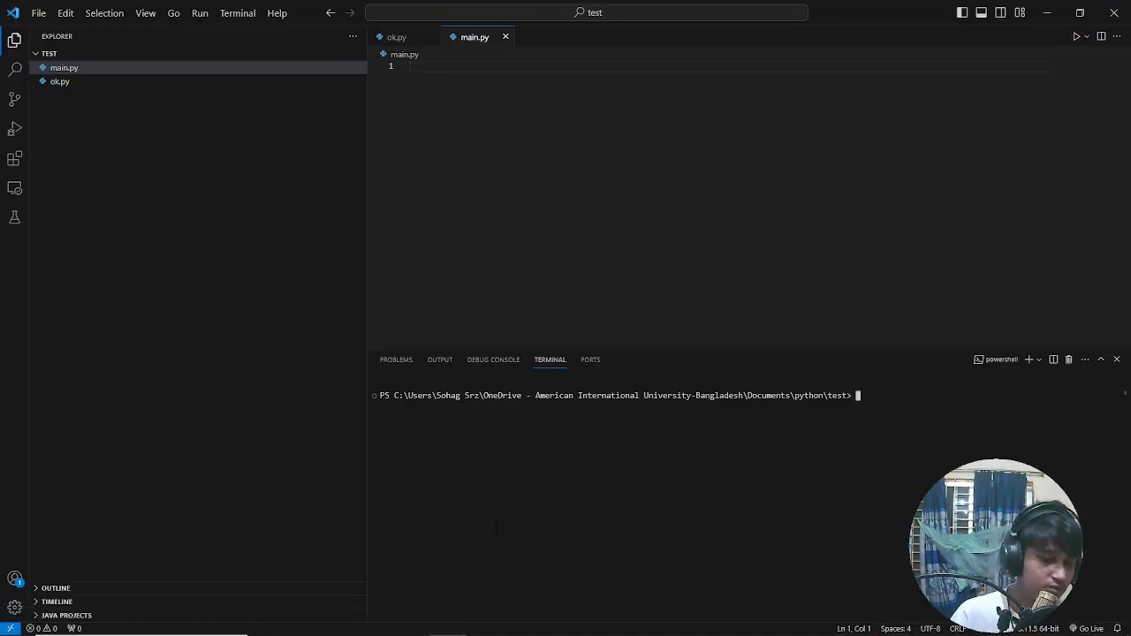
pyautogui.write('pip')
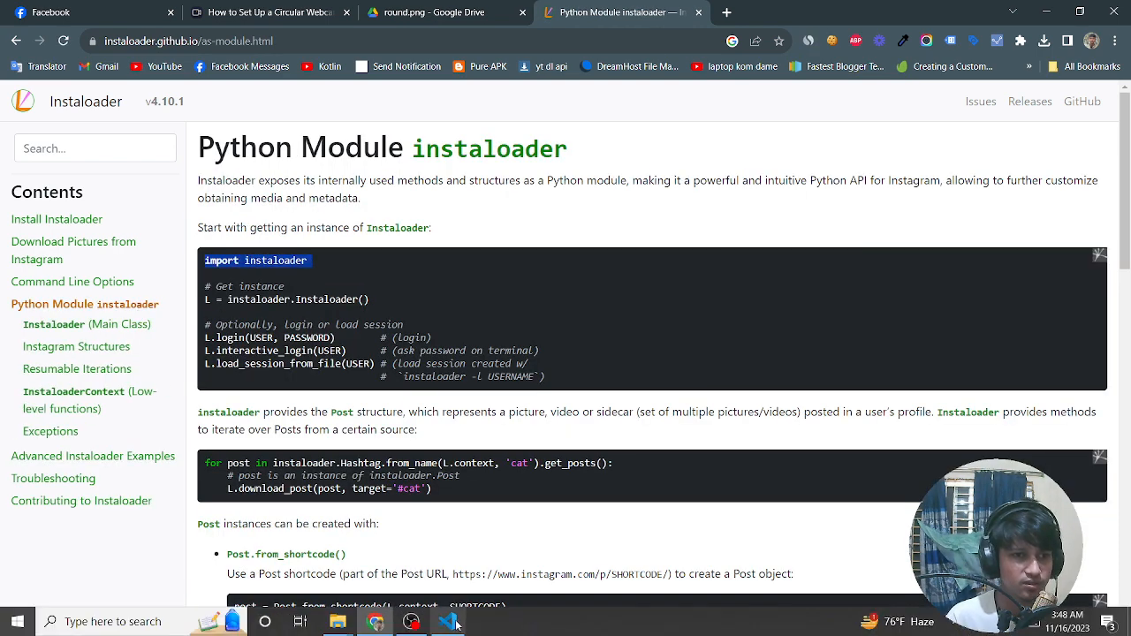
pyautogui.click(448, 622)
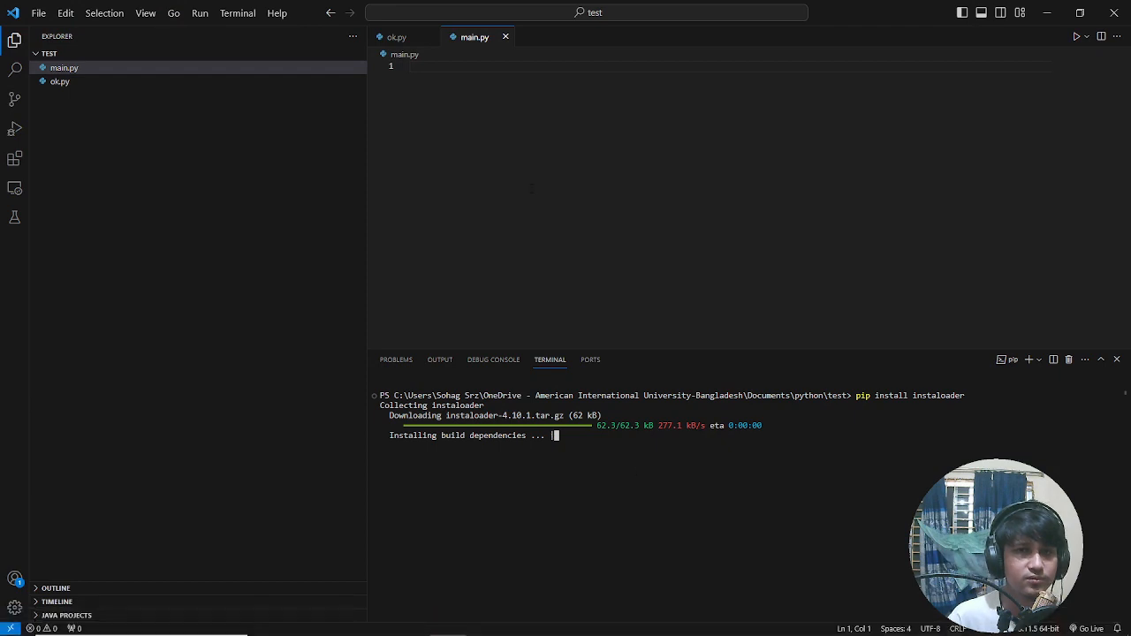
pyautogui.write('import instaloader')
pyautogui.write('L=')
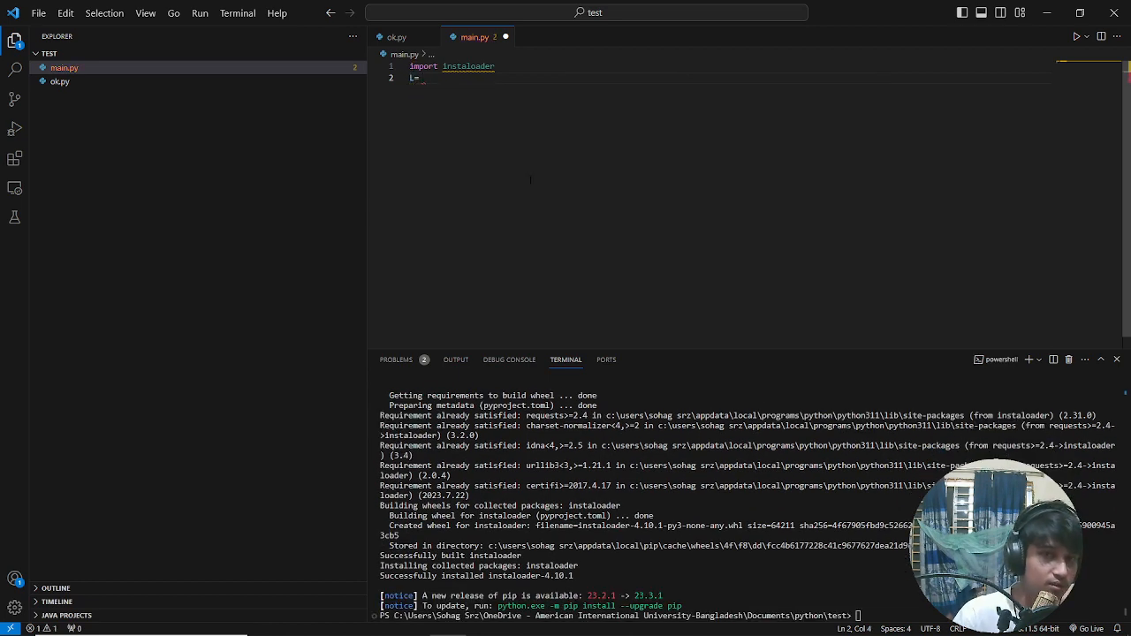
# Start line 2 of main.py assigning an instaloader instance via the 'ins' autocomplete
pyautogui.write('ins')
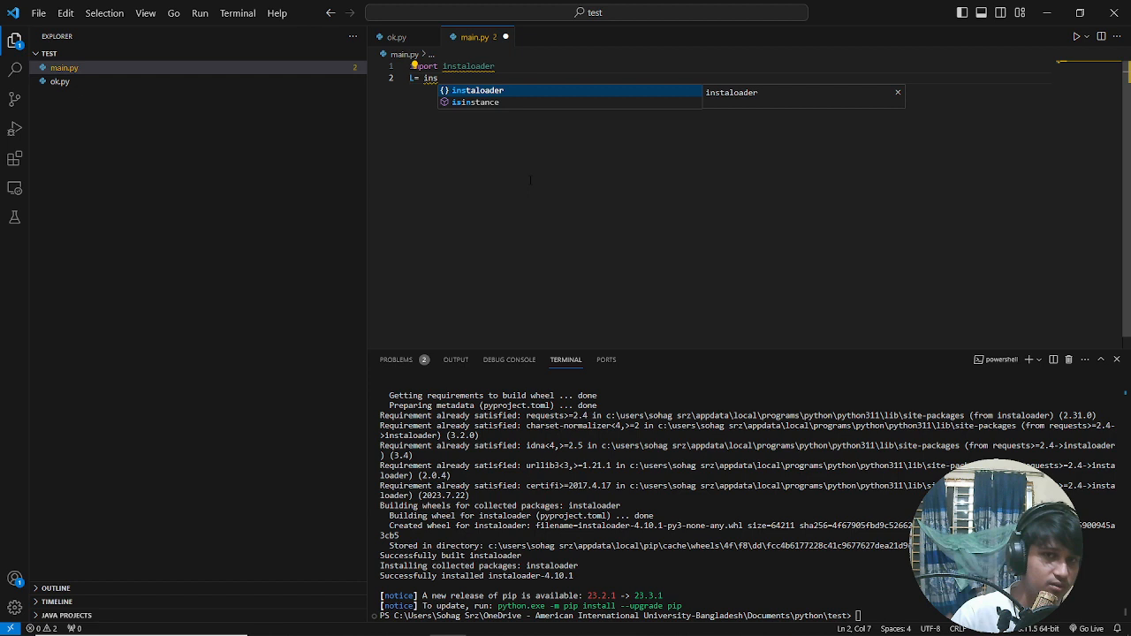
pyautogui.write('.')
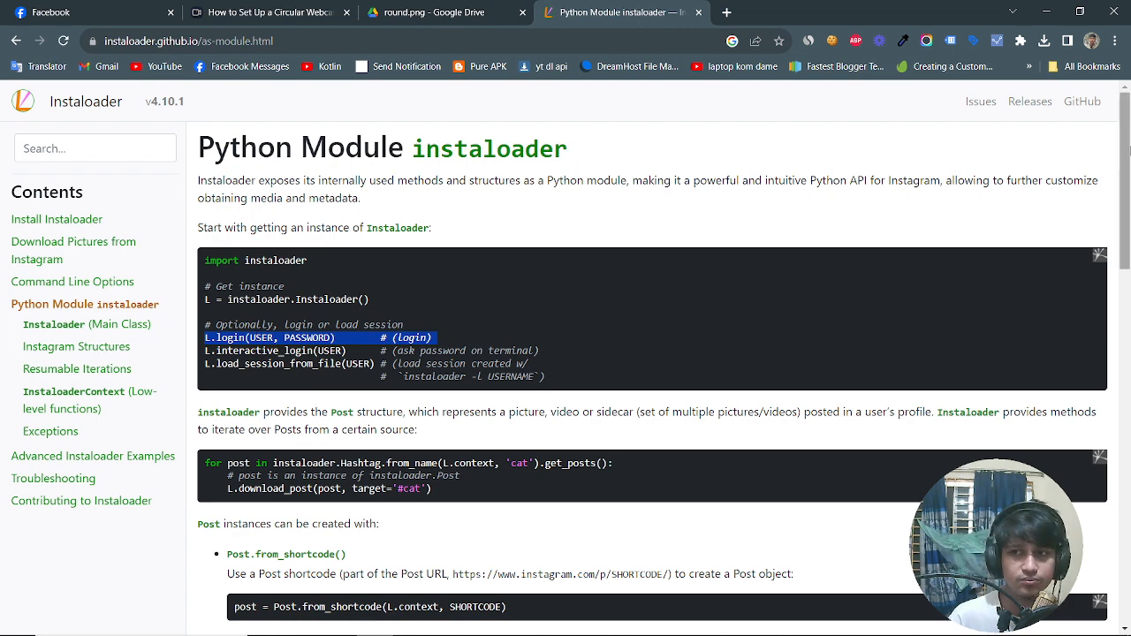
# Scroll the Python Module page past the Post examples down to the Profile section
pyautogui.scroll(-3)
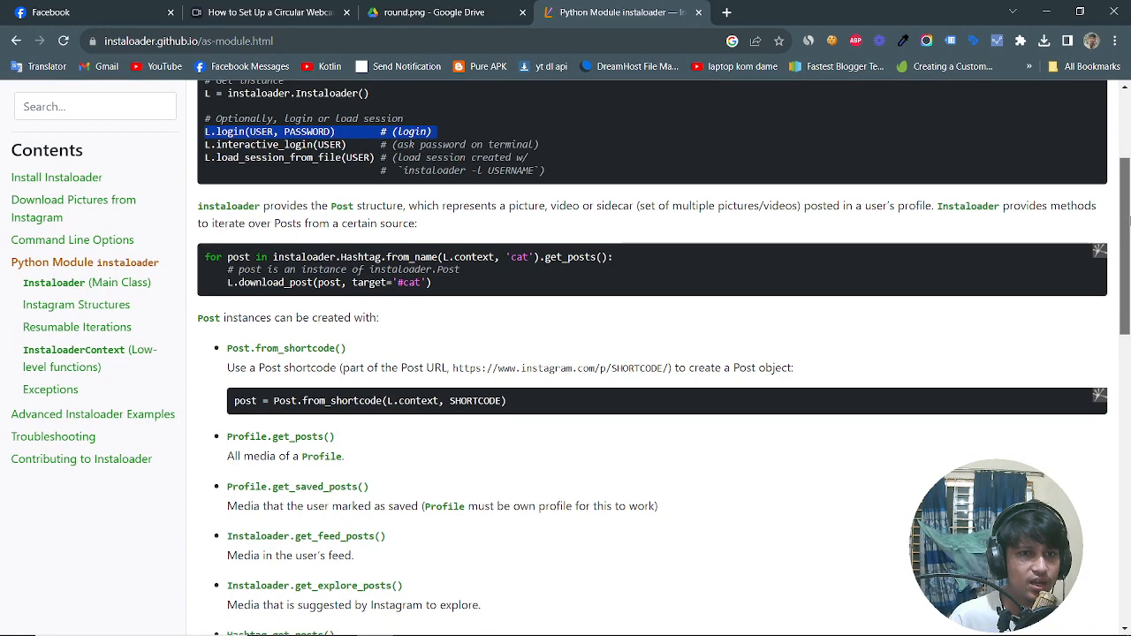
pyautogui.scroll(-3)
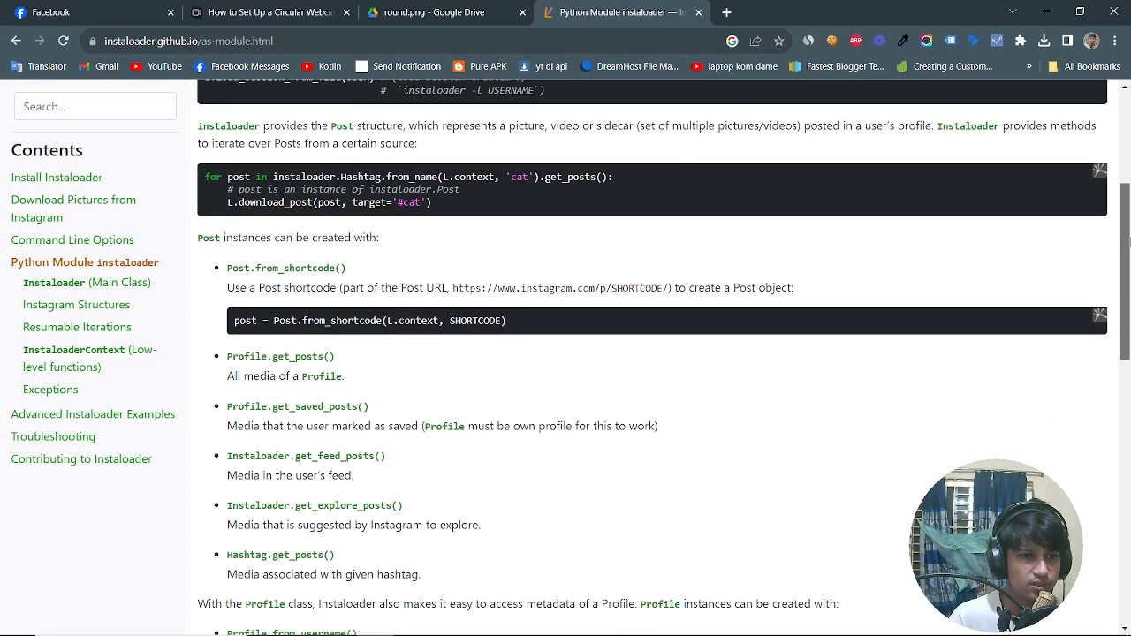
pyautogui.scroll(-3)
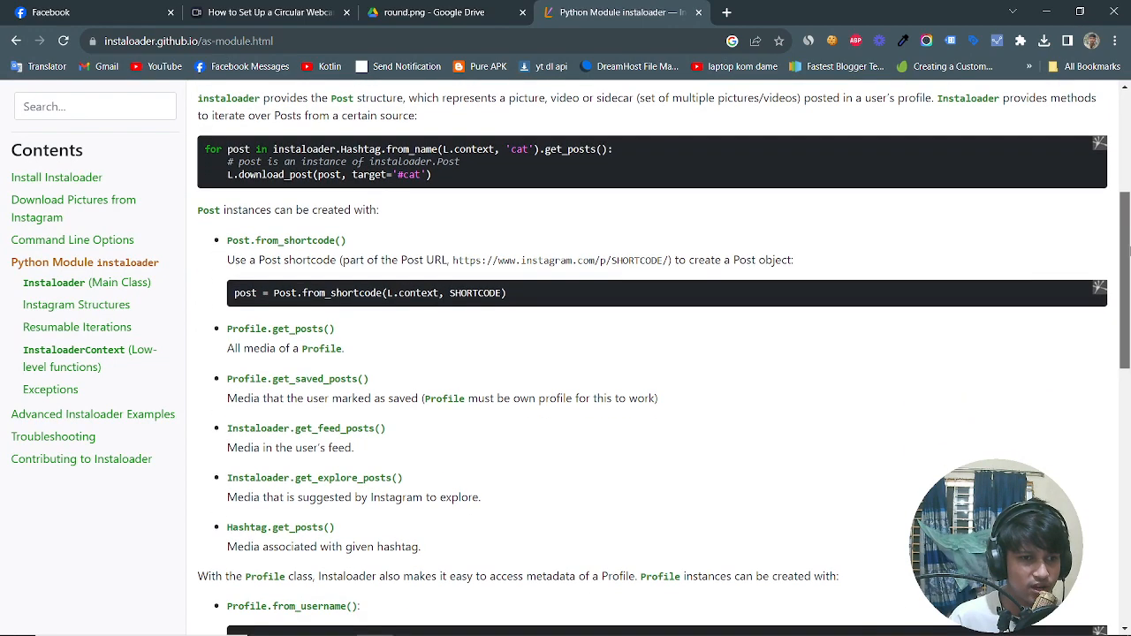
pyautogui.scroll(-3)
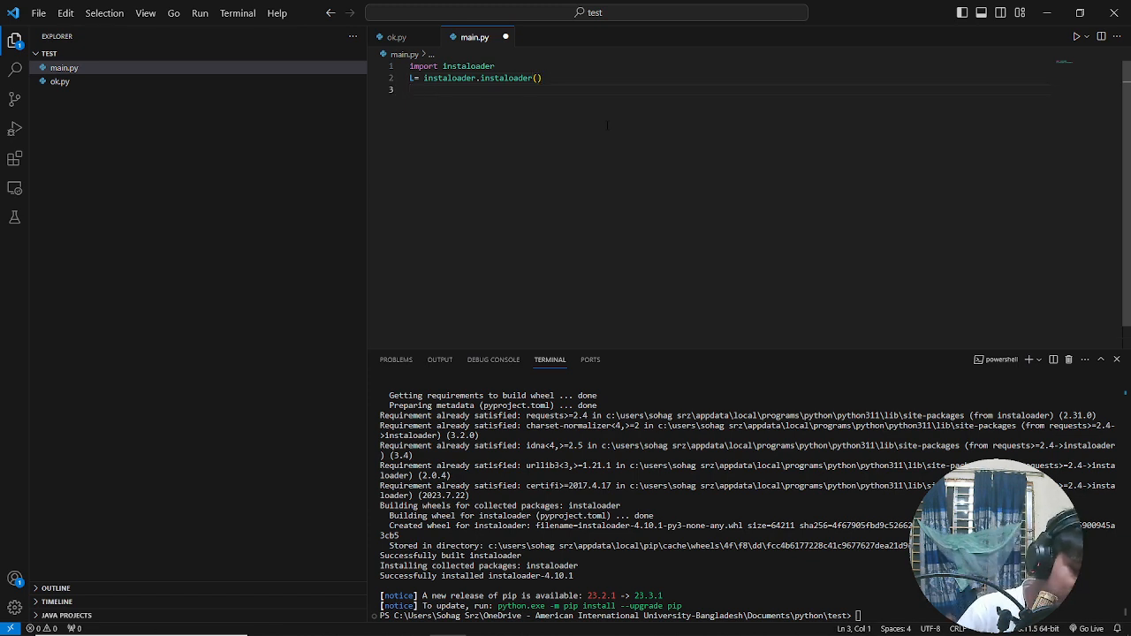
# Begin line 3 as profile = instaloader.Profile, trying IntelliSense suggestions for the username method
pyautogui.write('prof')
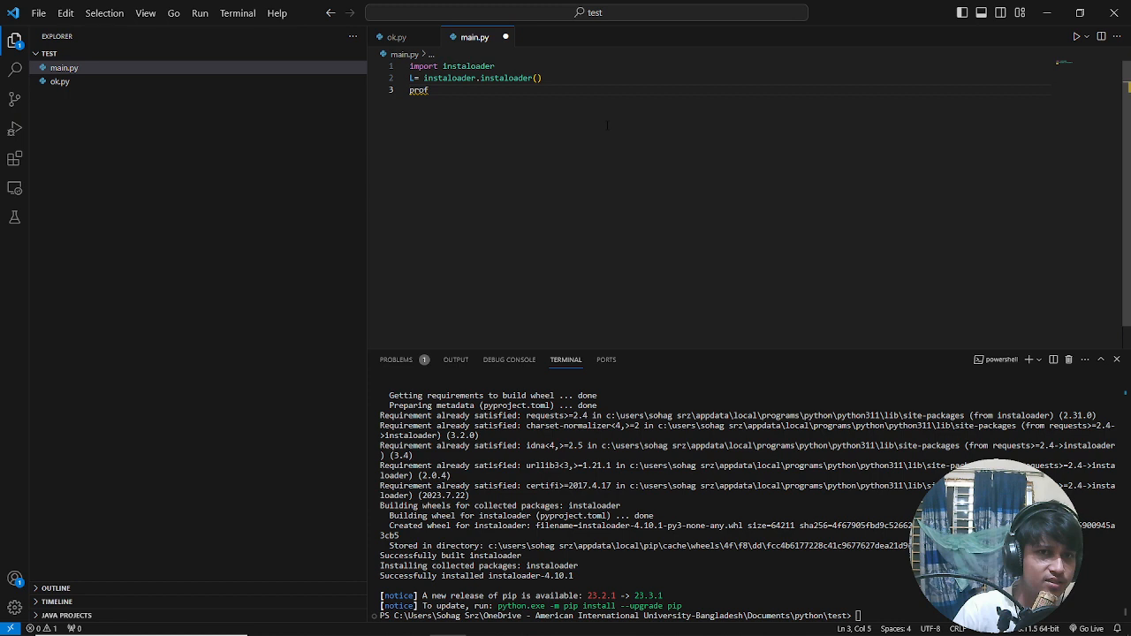
pyautogui.write('ile')
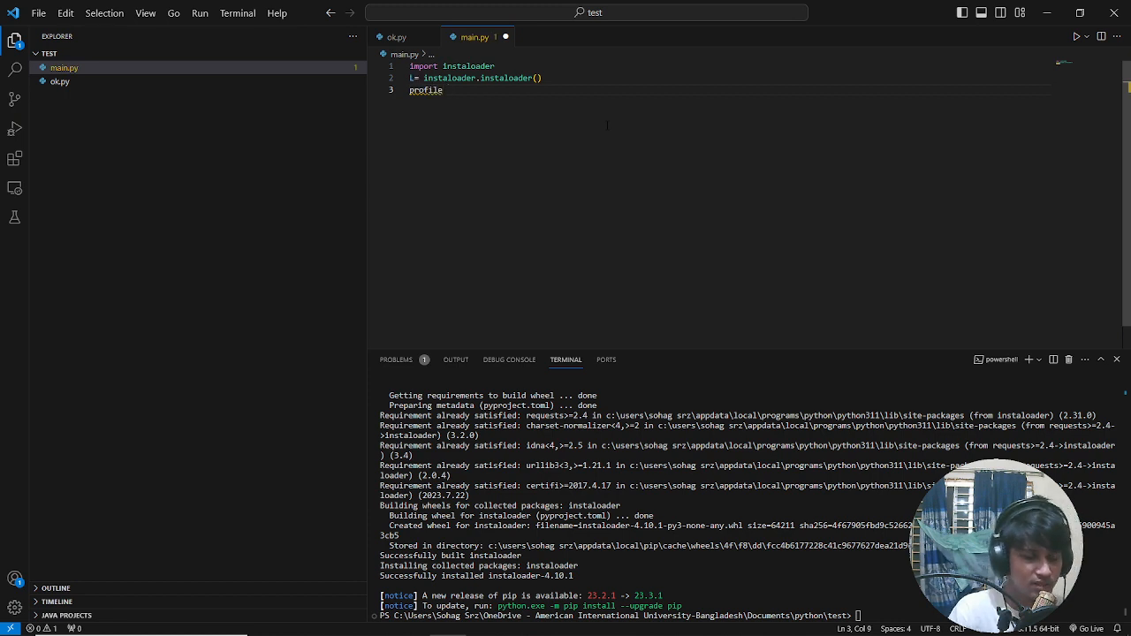
pyautogui.write('=')
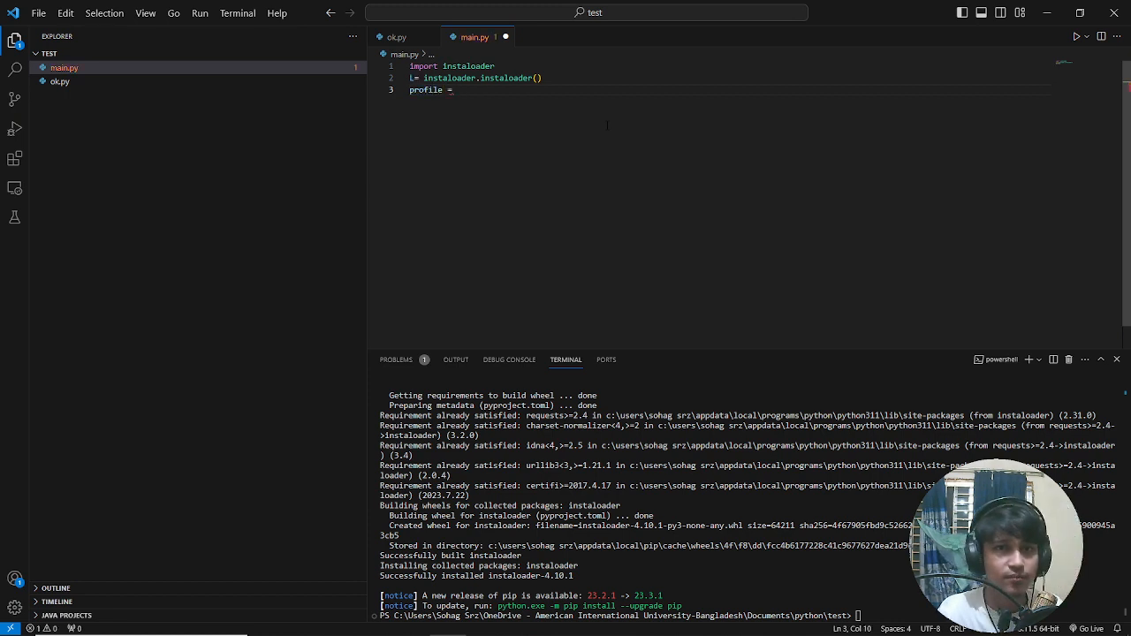
pyautogui.write('import instaloader')
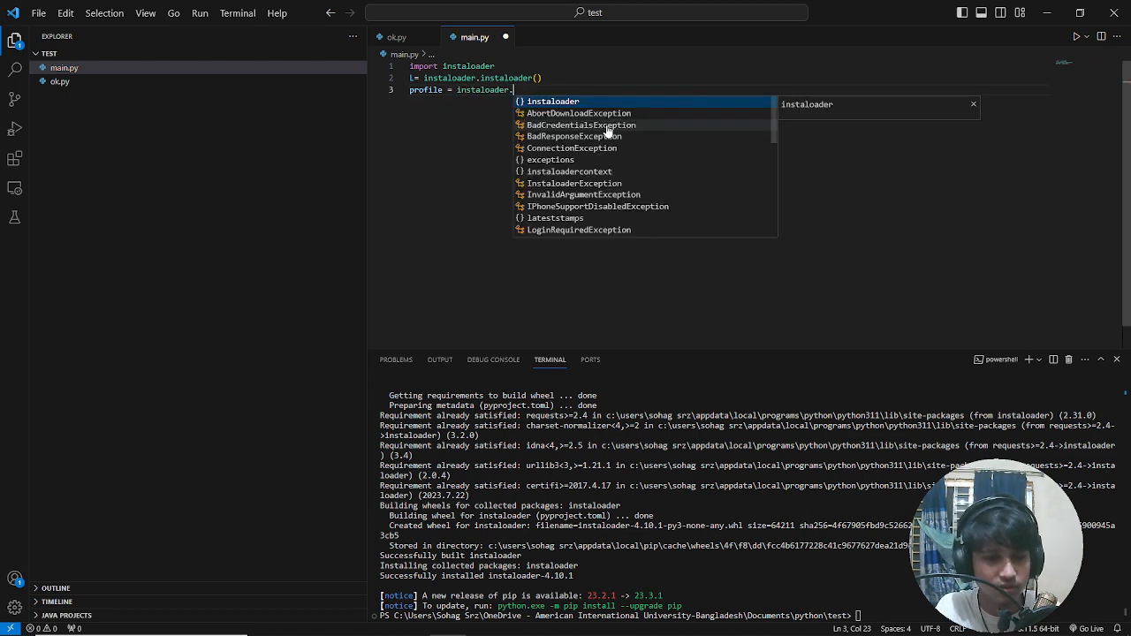
pyautogui.write('Prof')
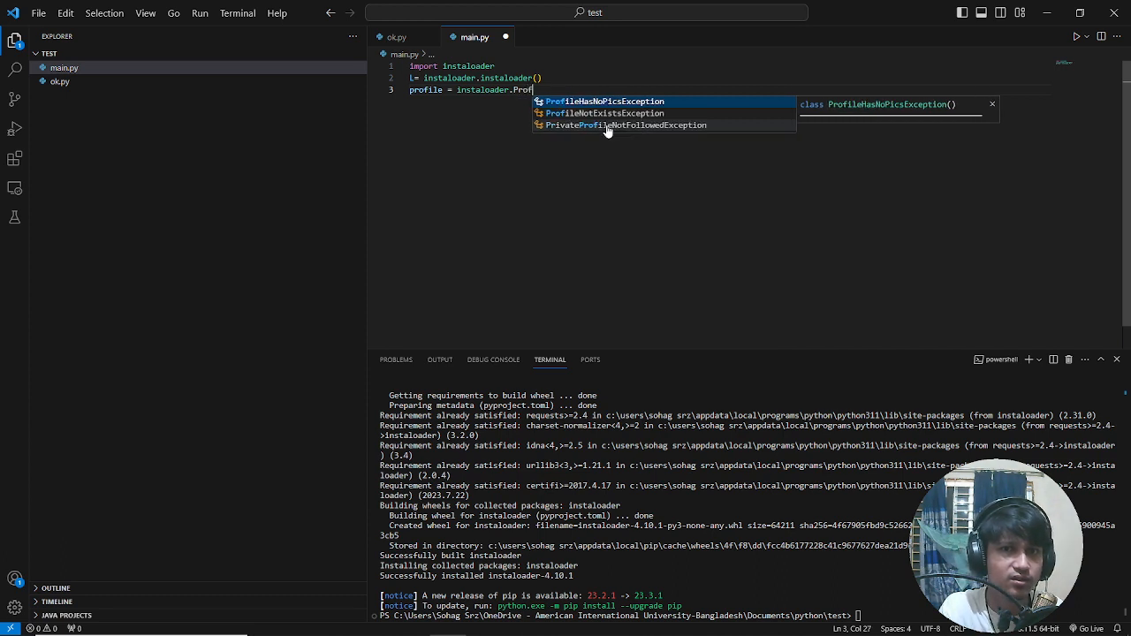
pyautogui.write('ile')
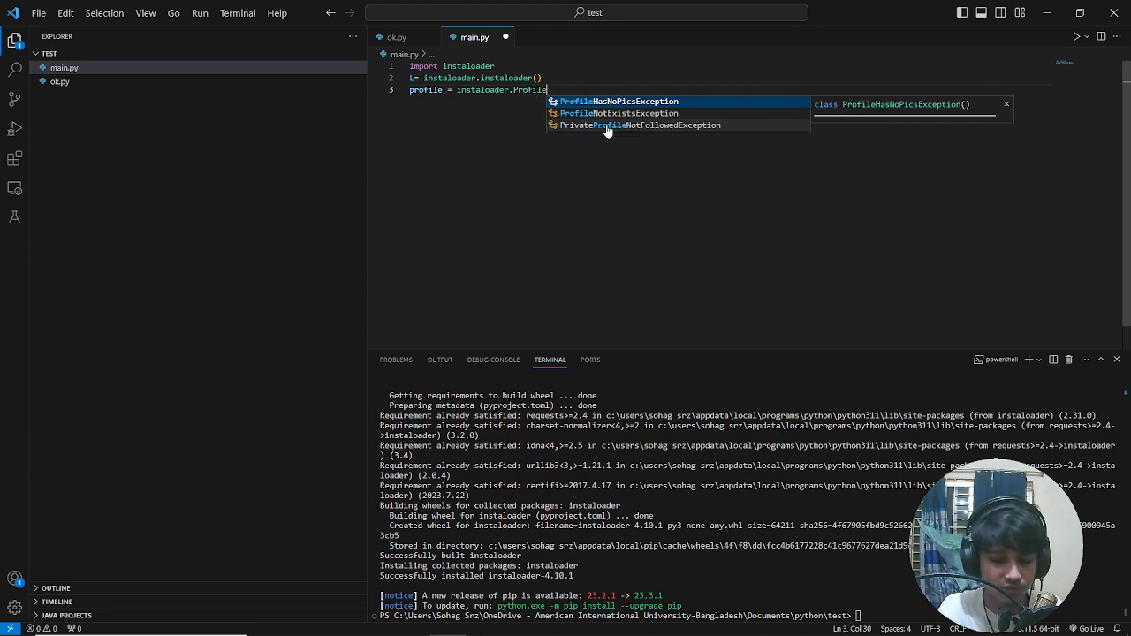
pyautogui.write('.')
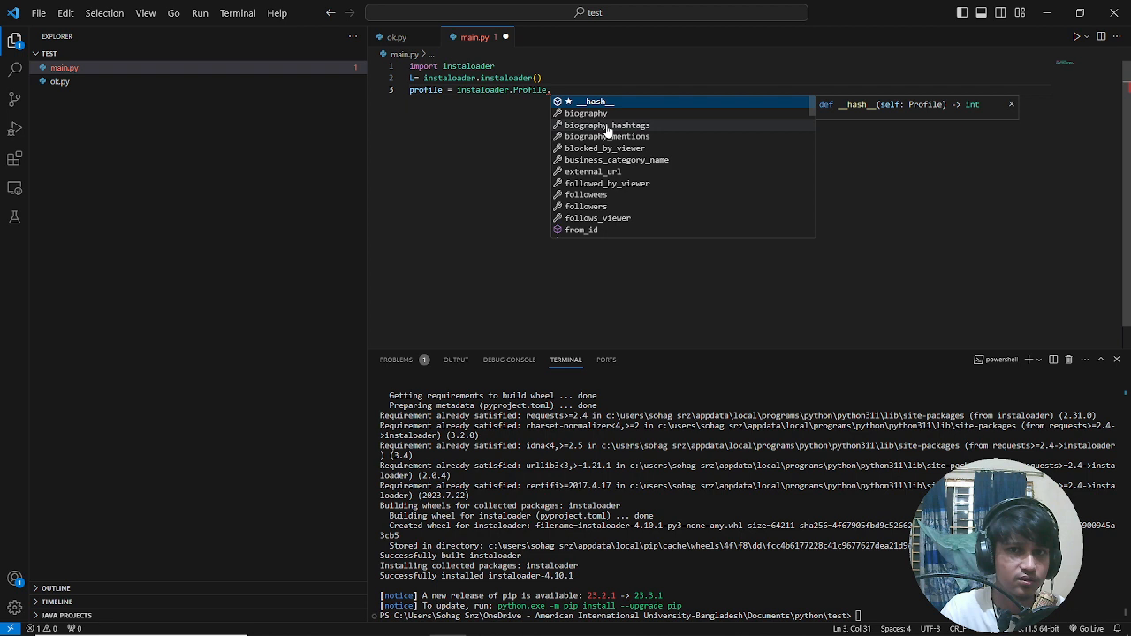
pyautogui.write('get')
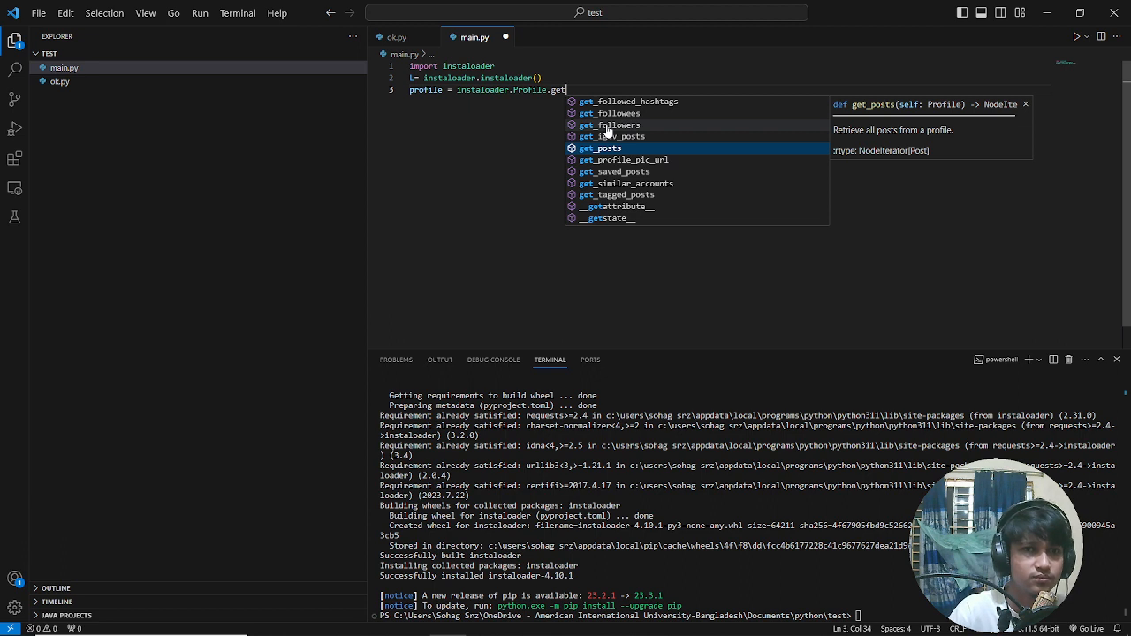
pyautogui.write('us')
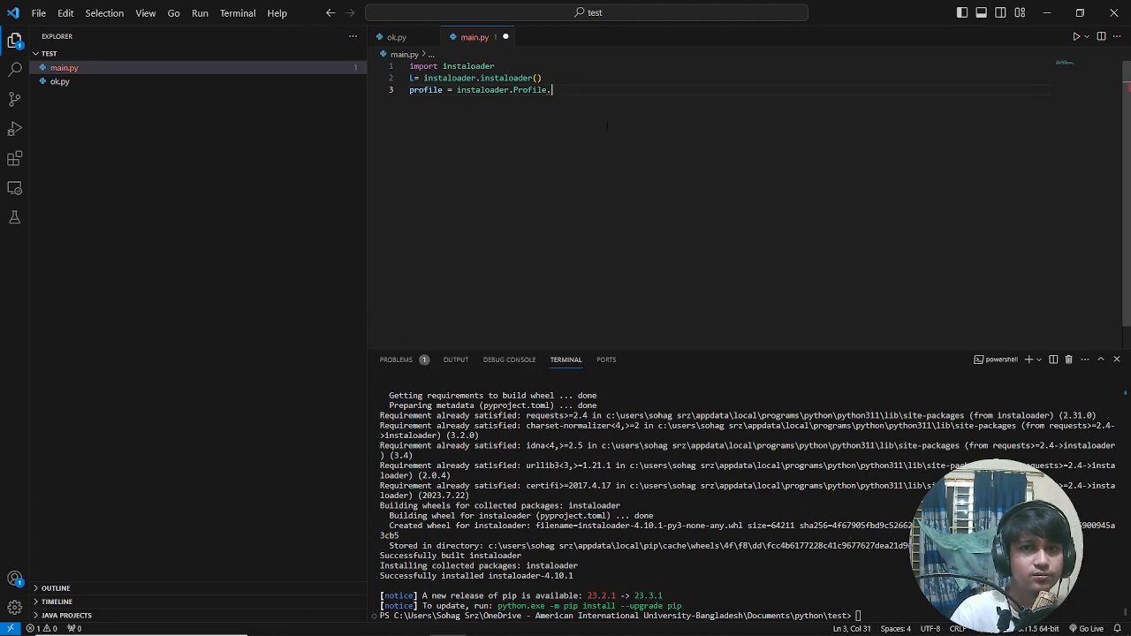
pyautogui.write('.')
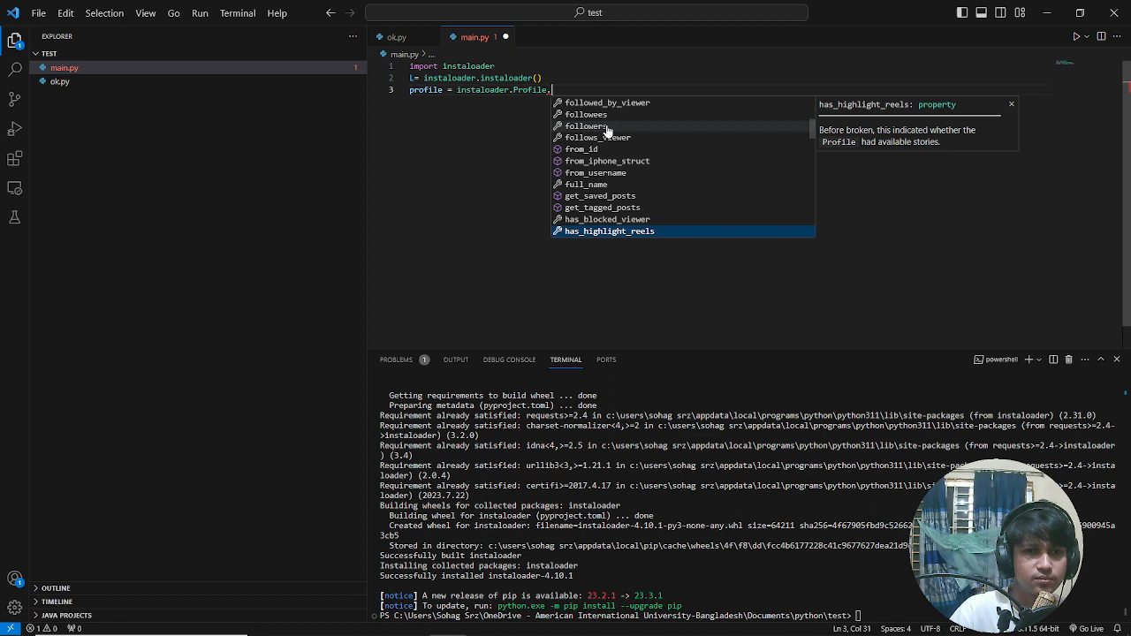
pyautogui.scroll(-3)
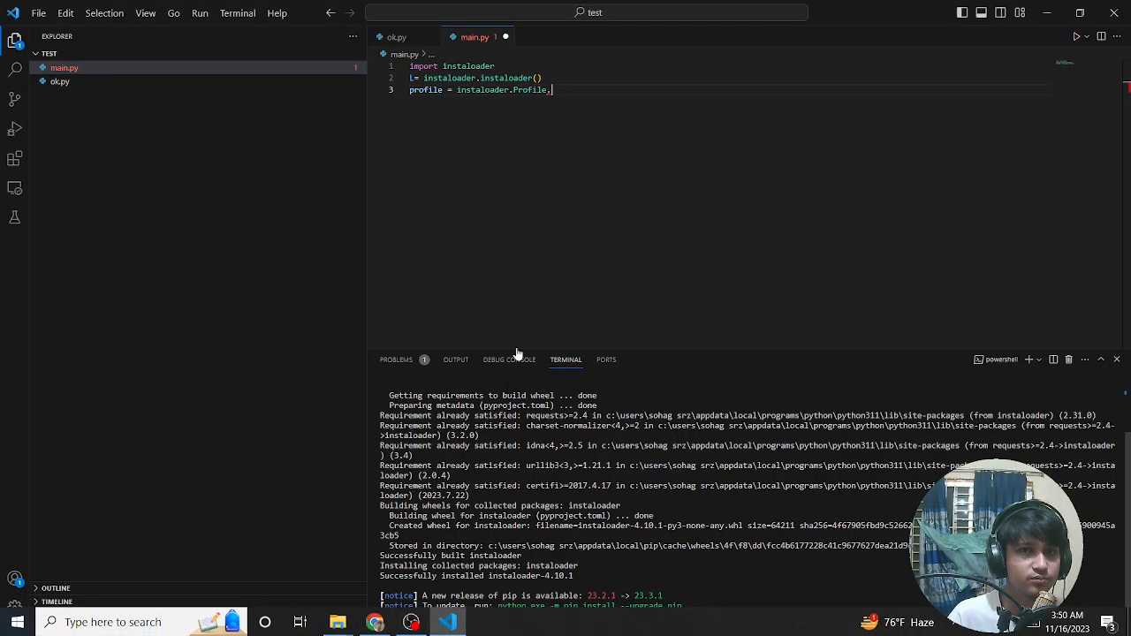
pyautogui.write('from_username')
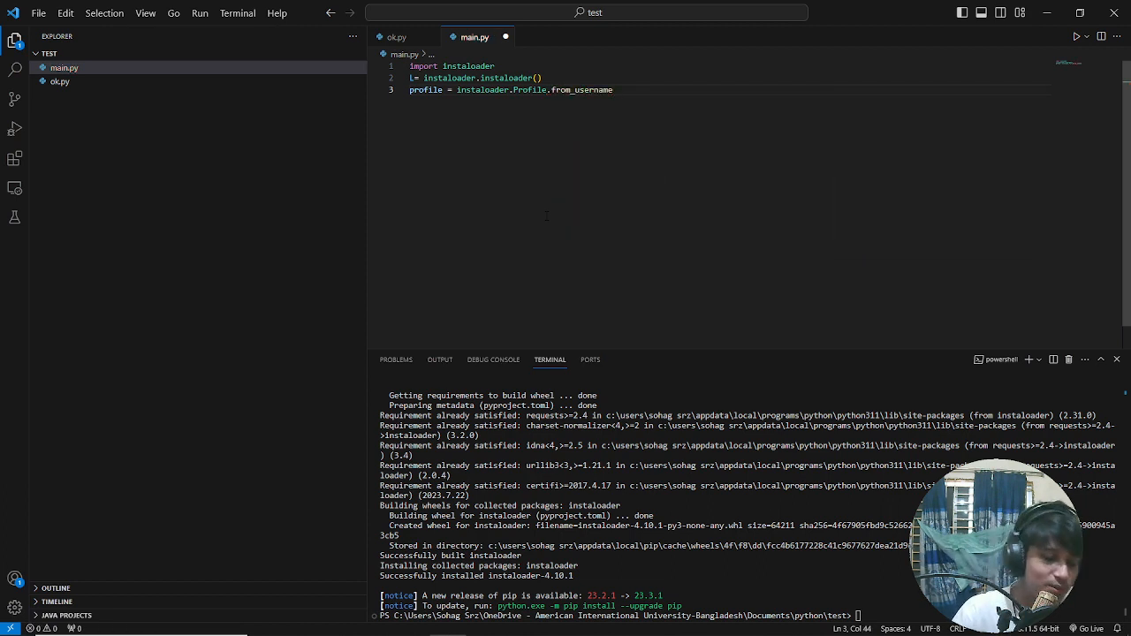
pyautogui.write('(')
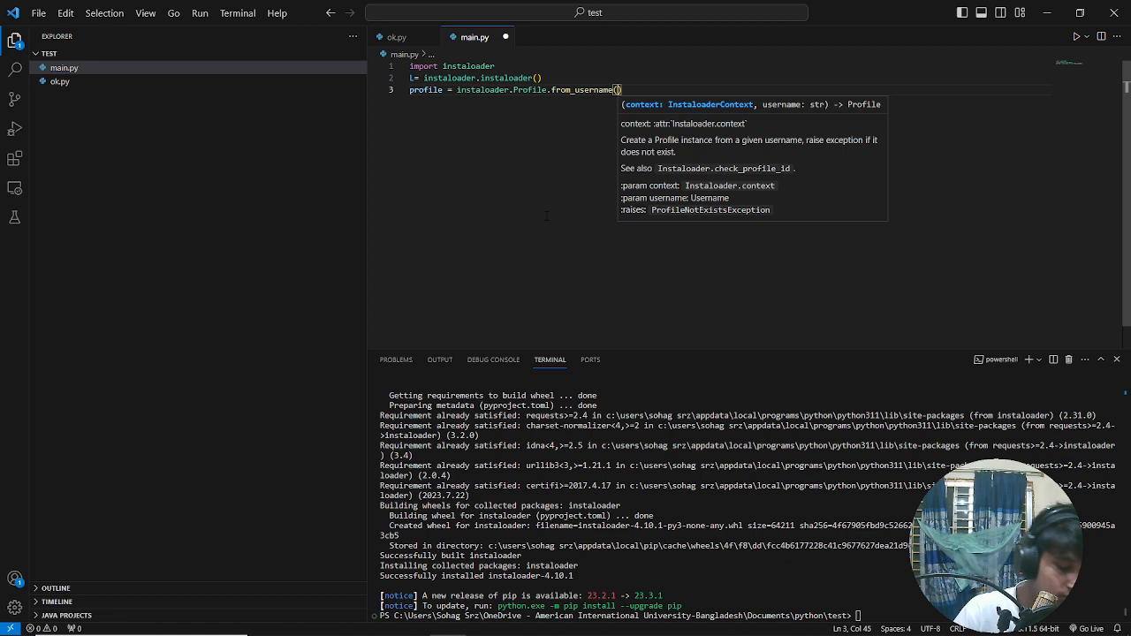
pyautogui.write('L,')
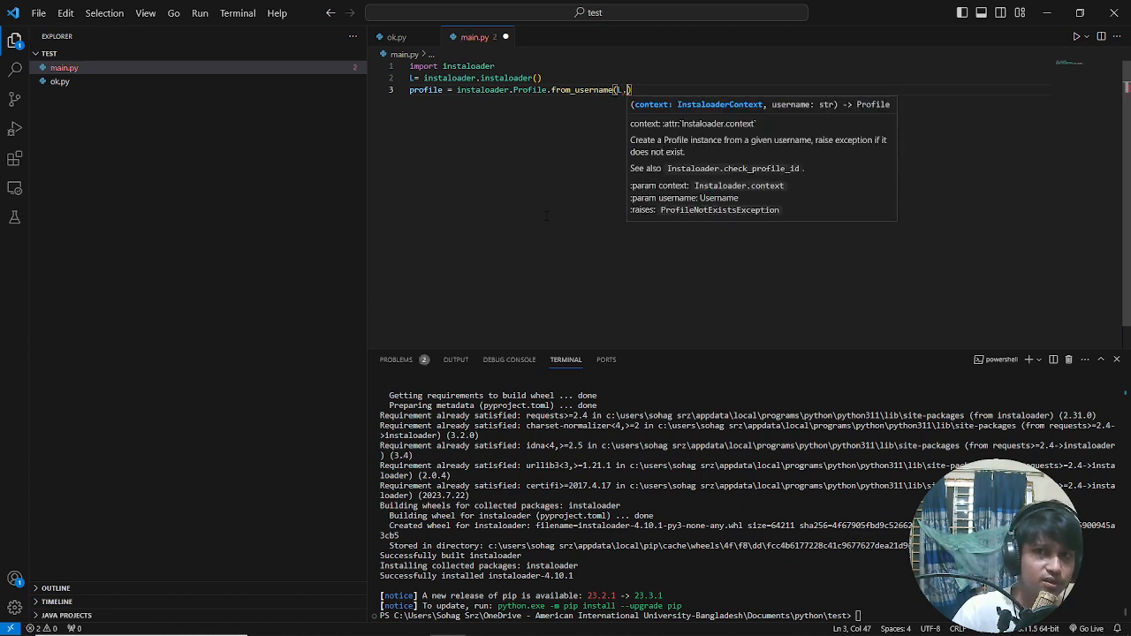
pyautogui.write("context, '")
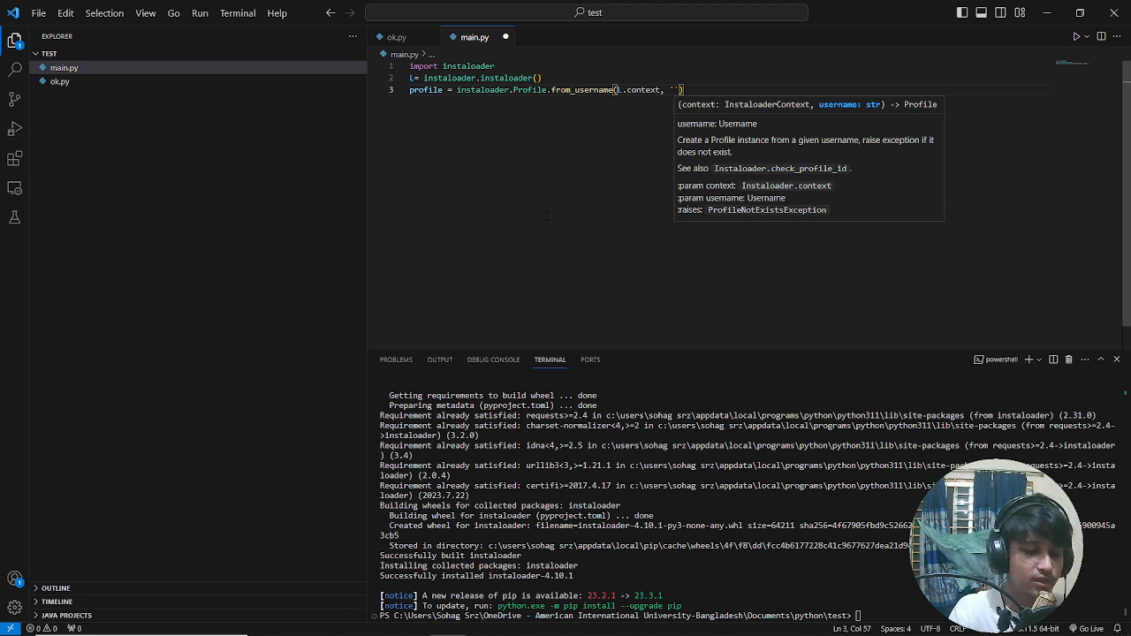
pyautogui.write('sohagsrz')
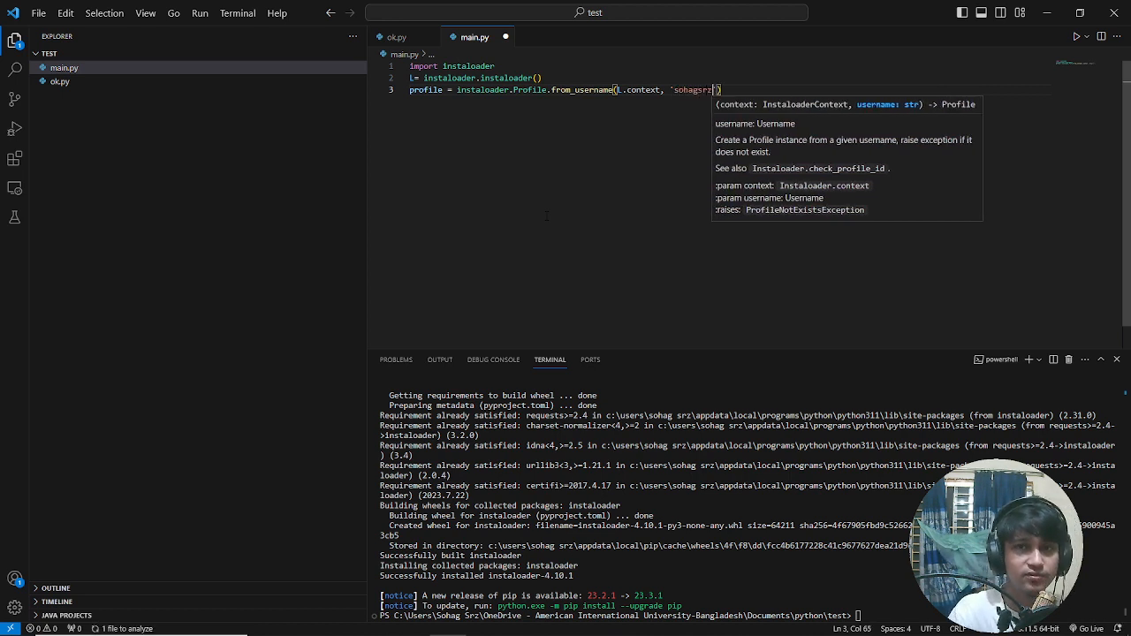
pyautogui.press('enter')
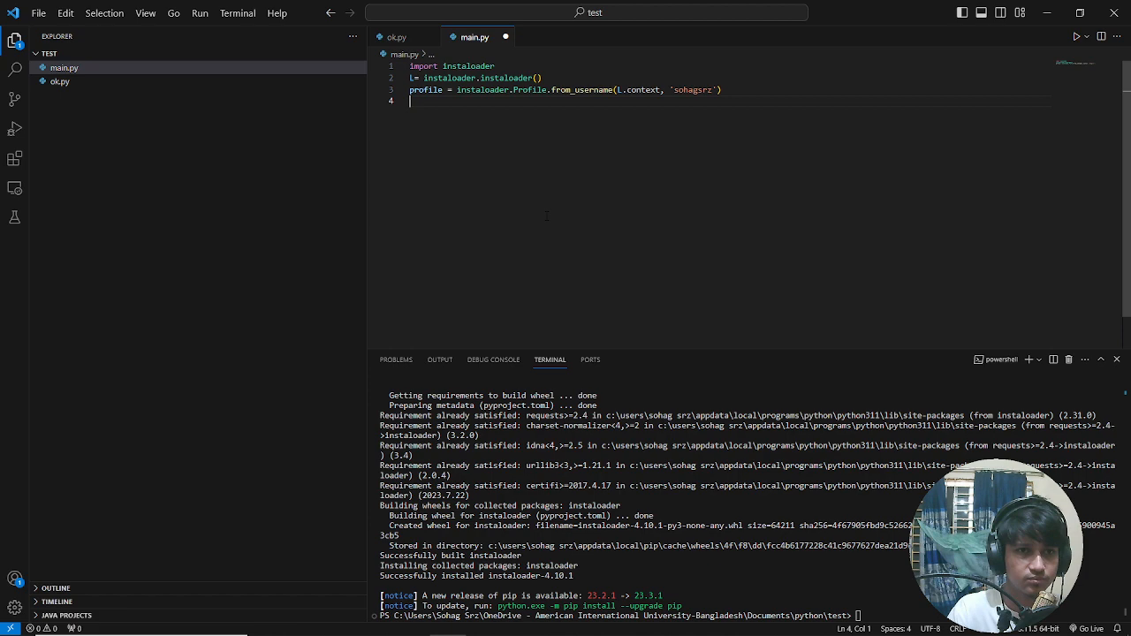
pyautogui.press('enter')
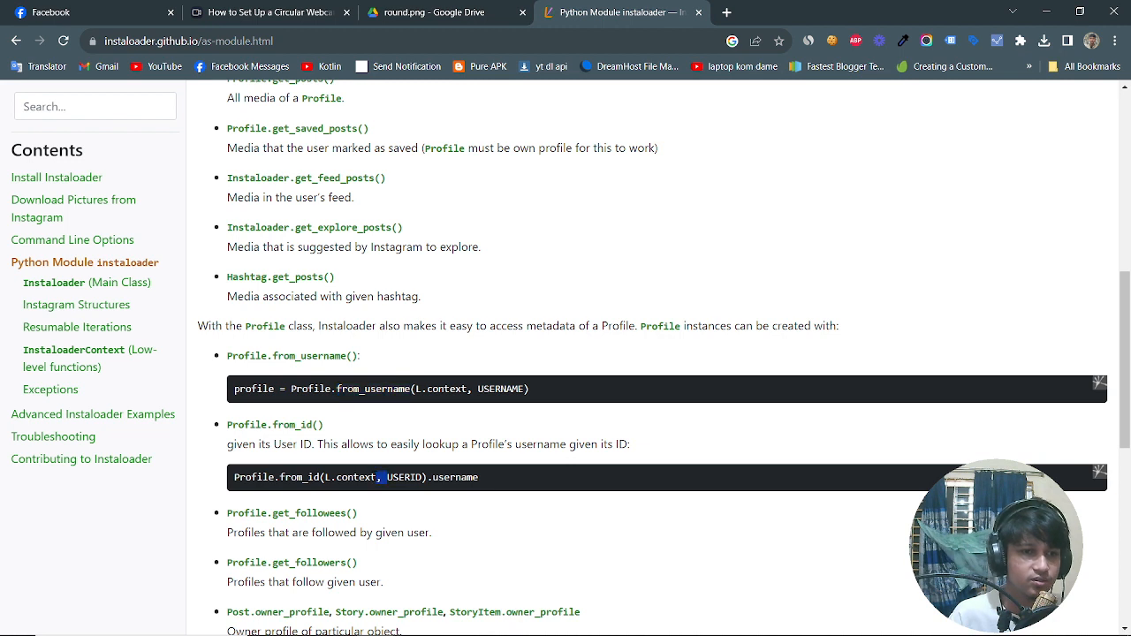
# Examine the from_id / USERID example in the module docs and scroll further down
pyautogui.doubleClick(403, 477)
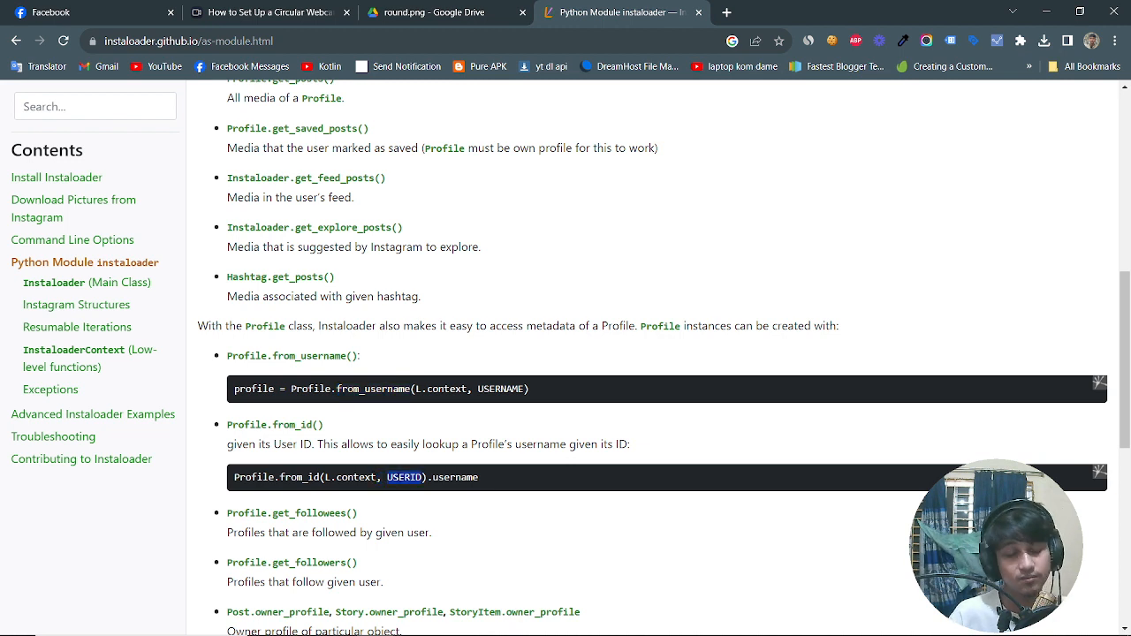
pyautogui.doubleClick(300, 477)
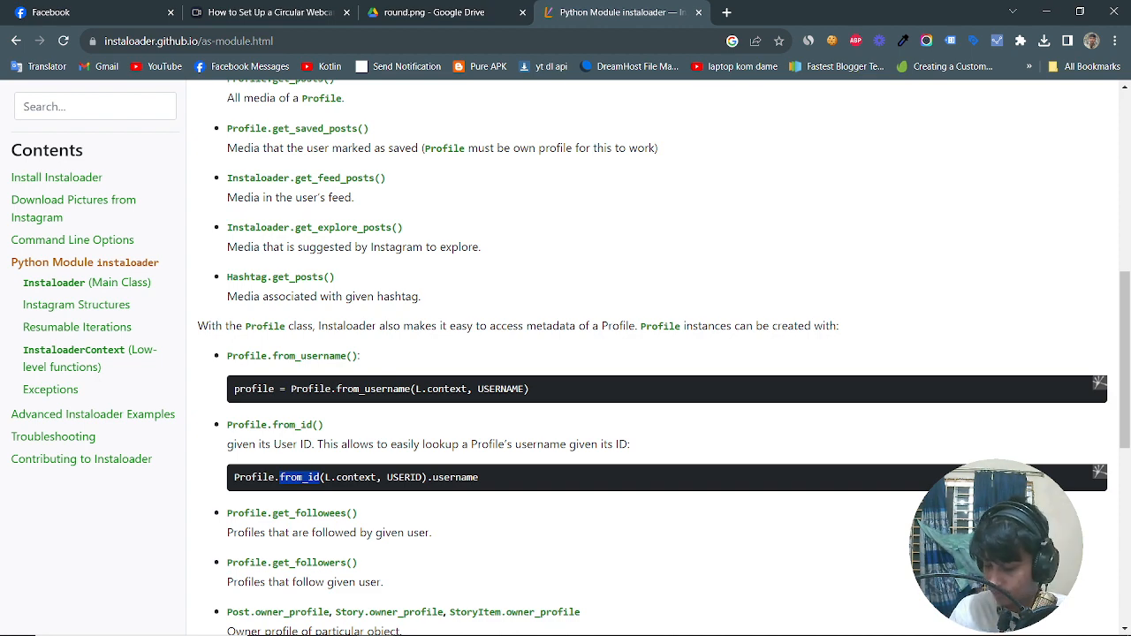
pyautogui.scroll(-3)
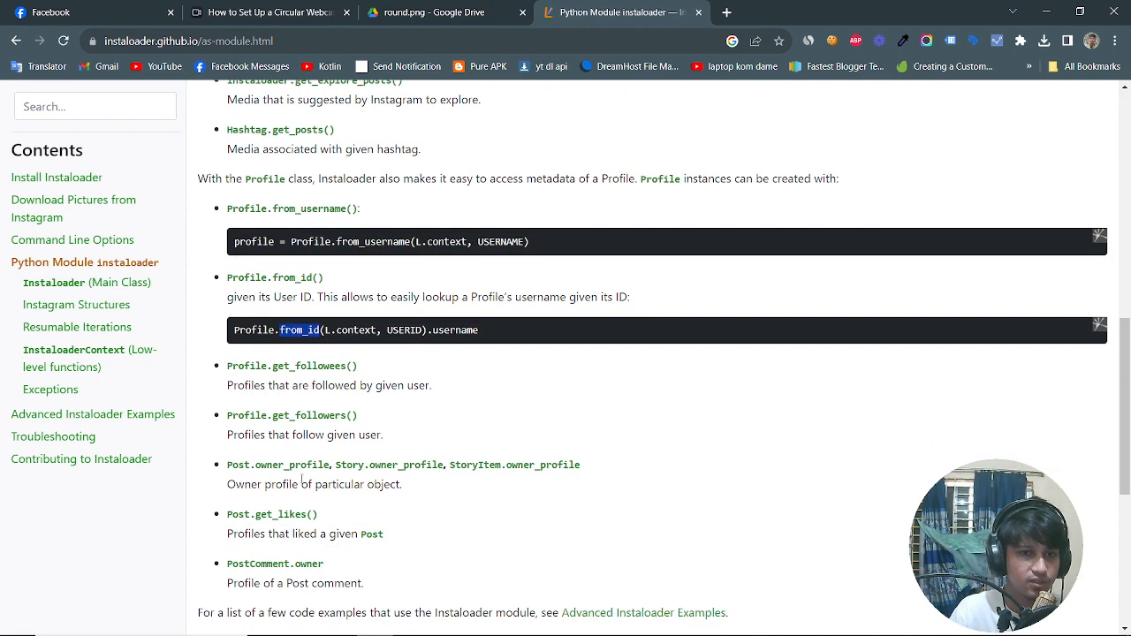
pyautogui.moveTo(366, 371)
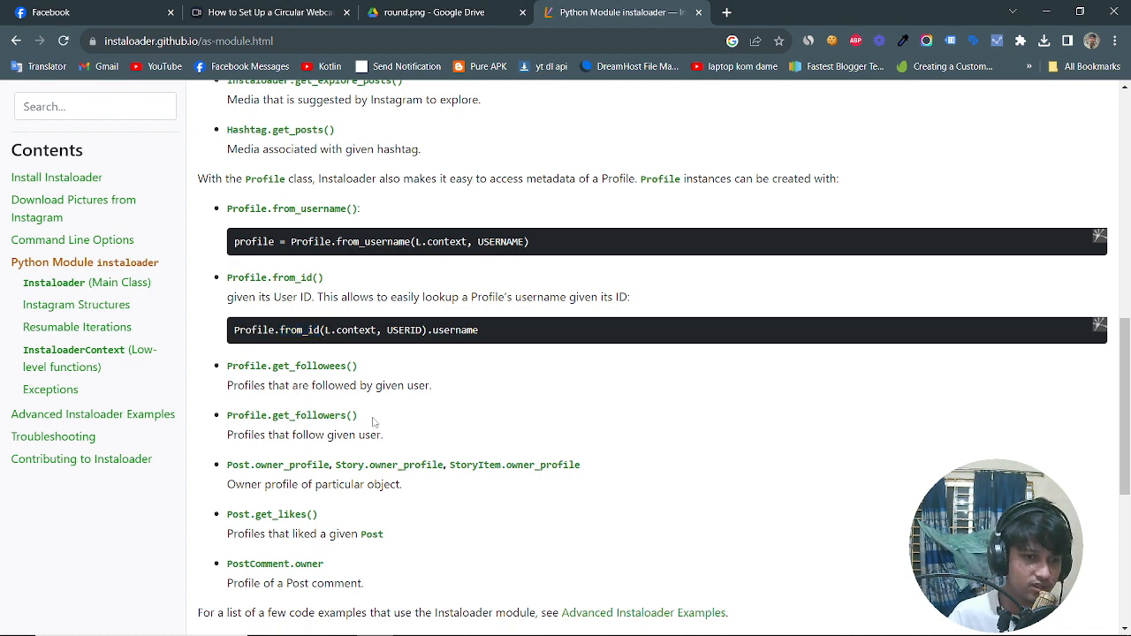
pyautogui.scroll(-3)
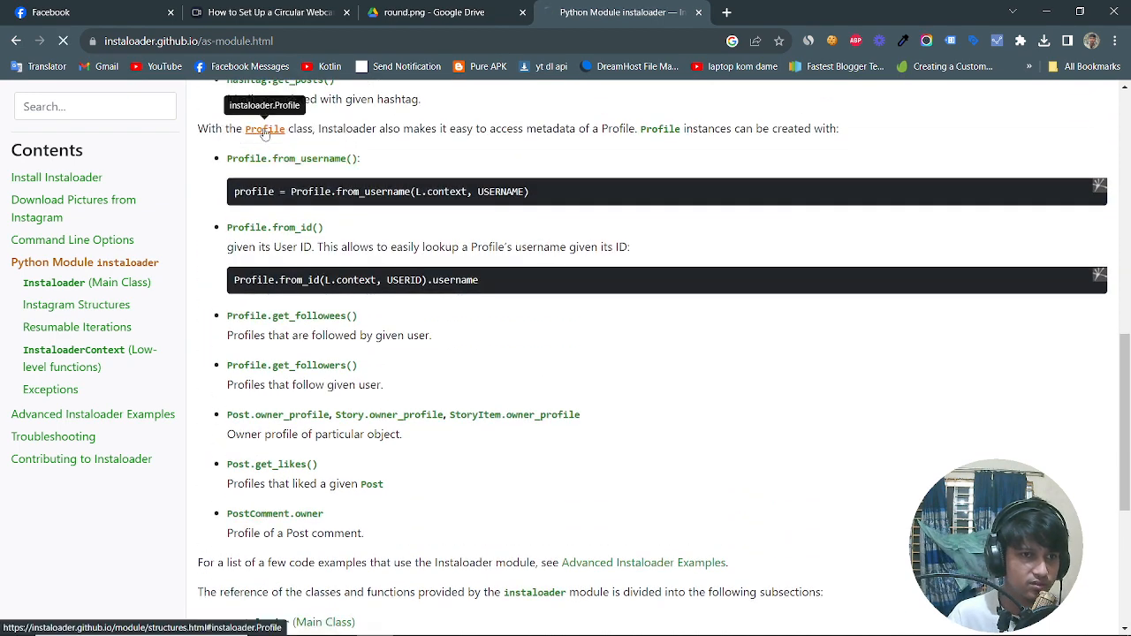
# Open the Profile class reference and locate its 'followers' property
pyautogui.click(265, 129)
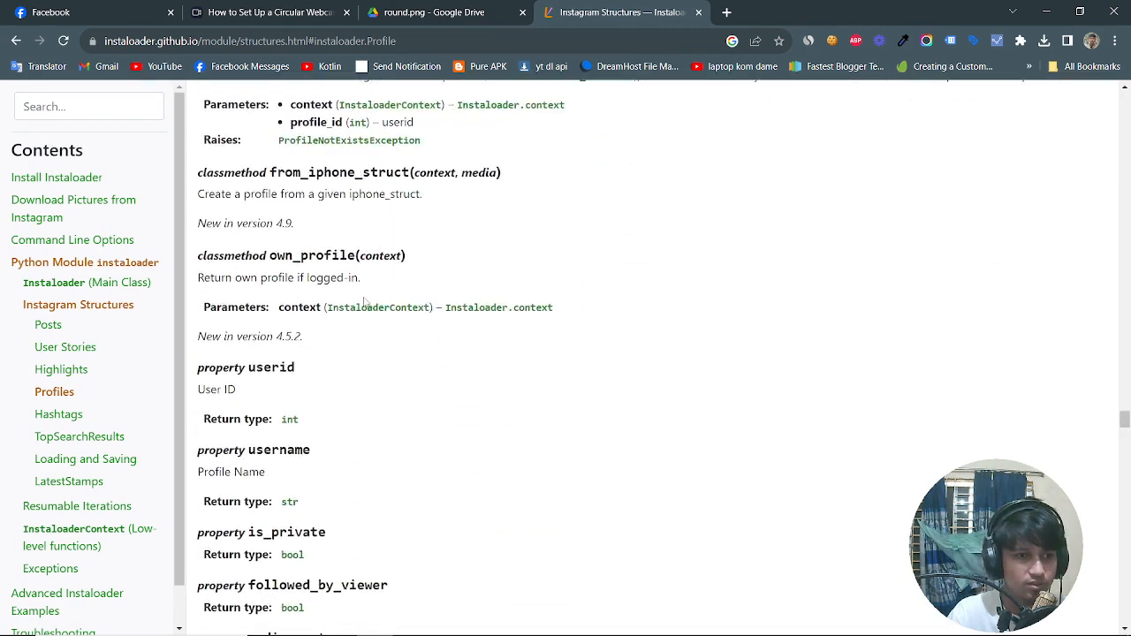
pyautogui.scroll(-3)
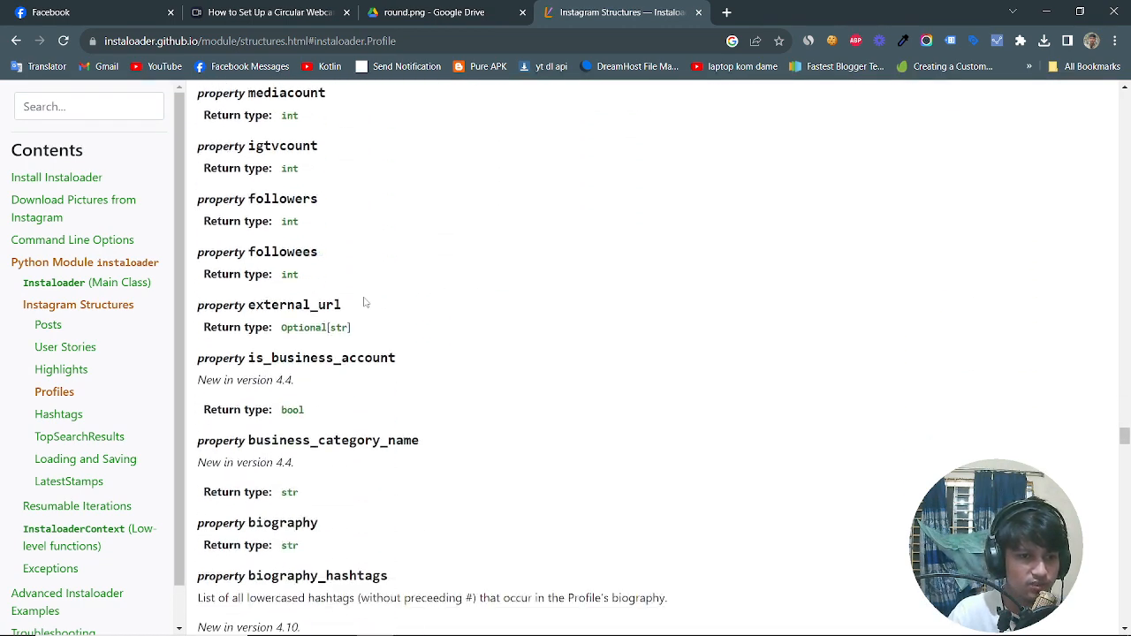
pyautogui.scroll(-3)
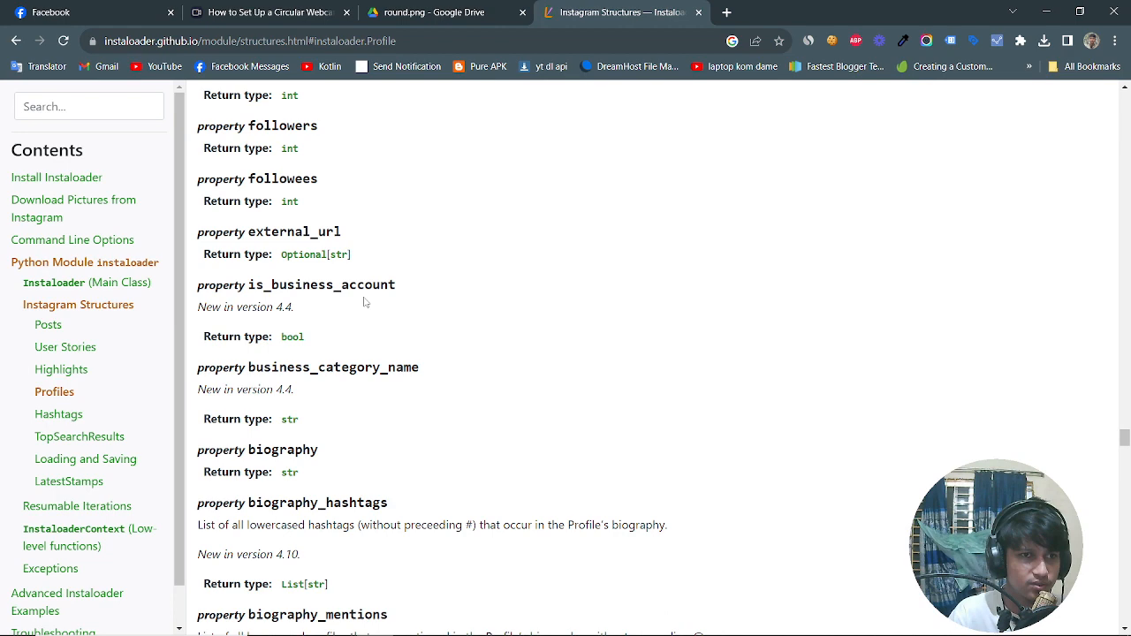
pyautogui.doubleClick(283, 124)
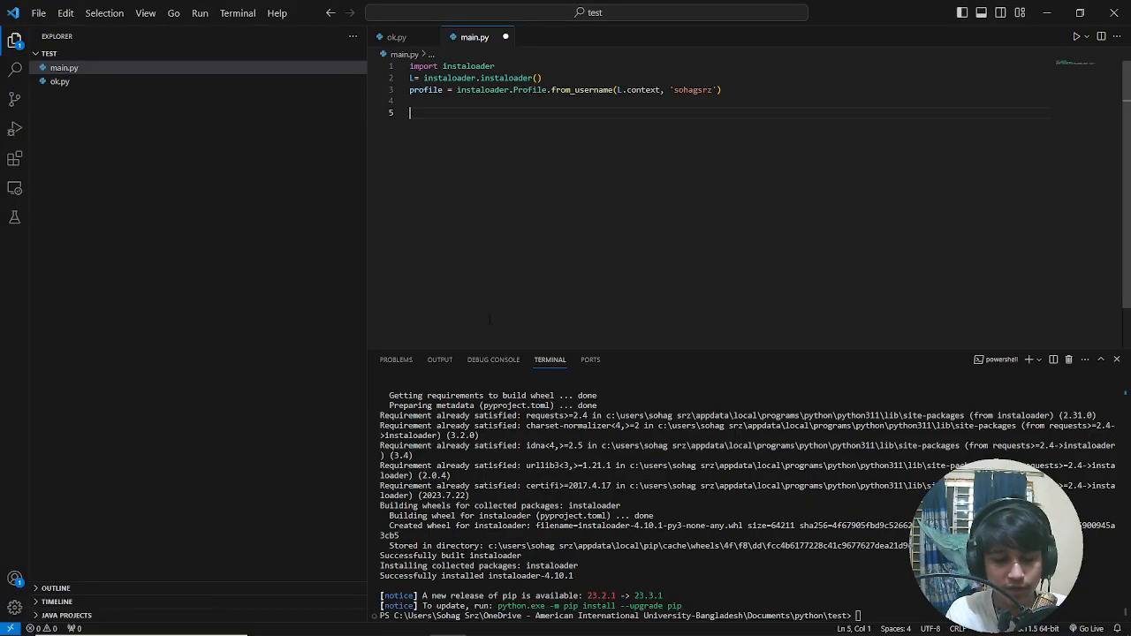
# Add print(profile.followers) as the last line of main.py
pyautogui.write('print(')
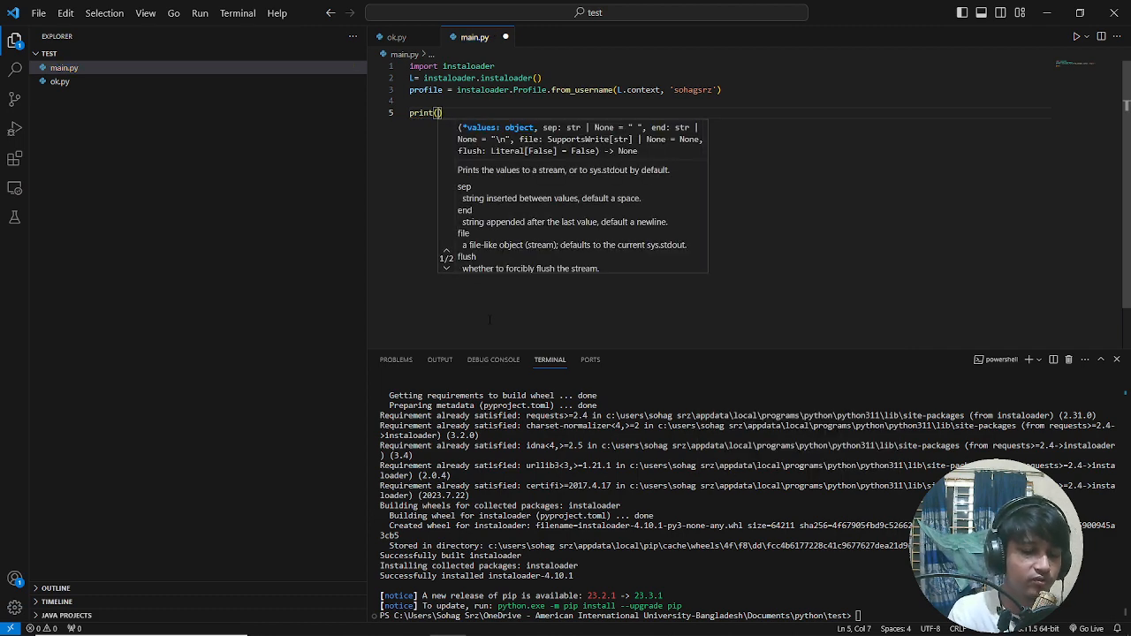
pyautogui.write('profile.followers')
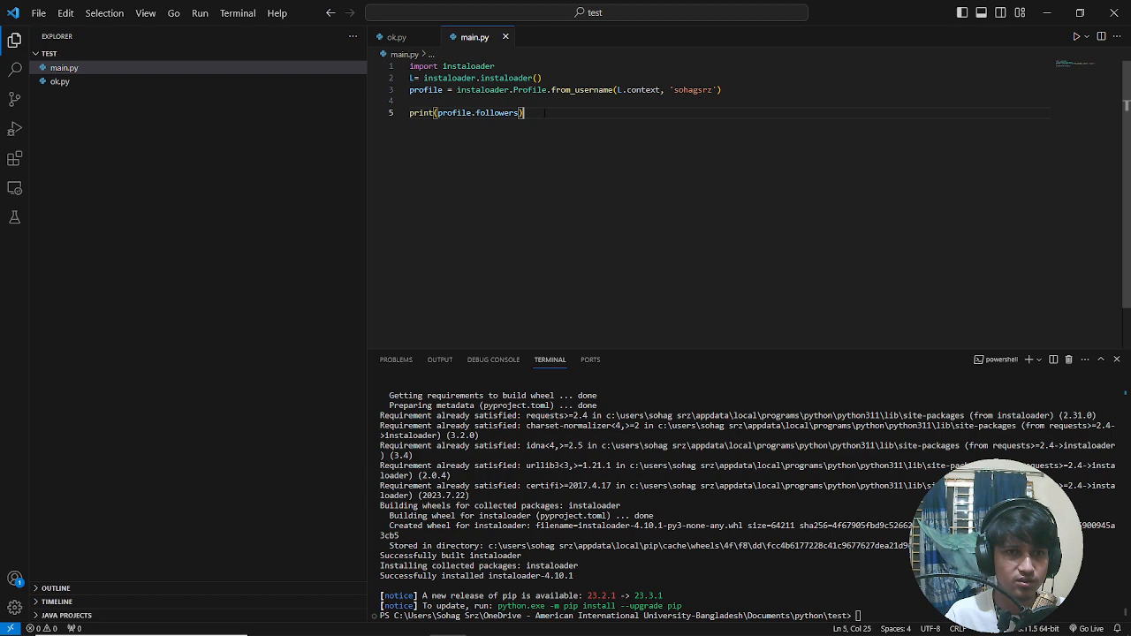
pyautogui.write('print(profile.followers)')
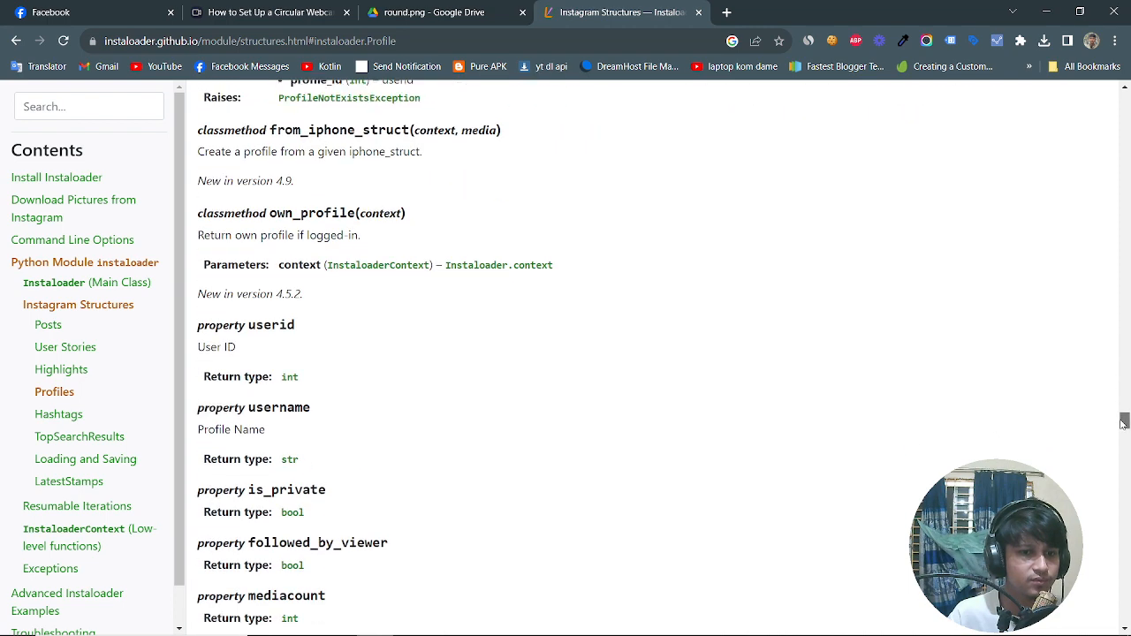
# Scroll the Profile properties to find 'biography' and continue past 'full_name'
pyautogui.scroll(-3)
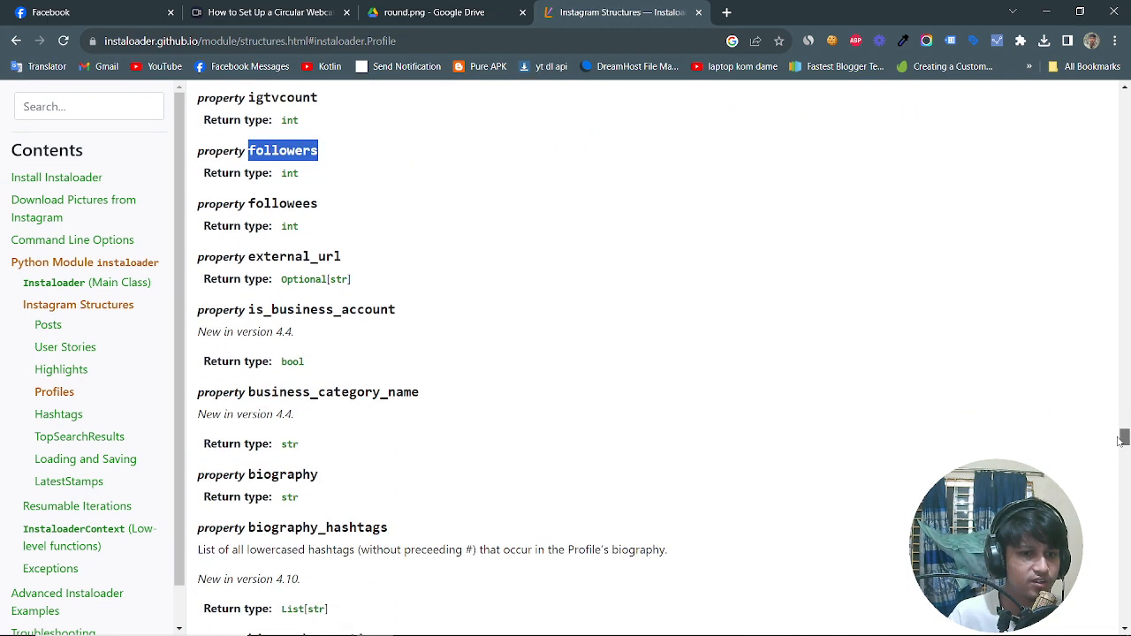
pyautogui.scroll(-3)
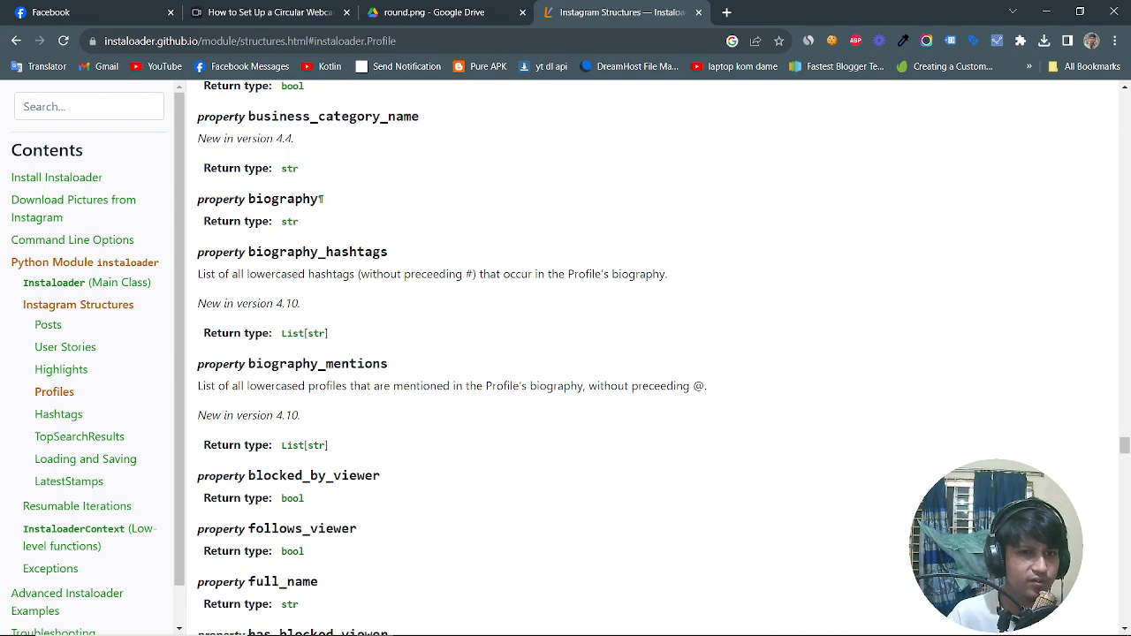
pyautogui.doubleClick(283, 198)
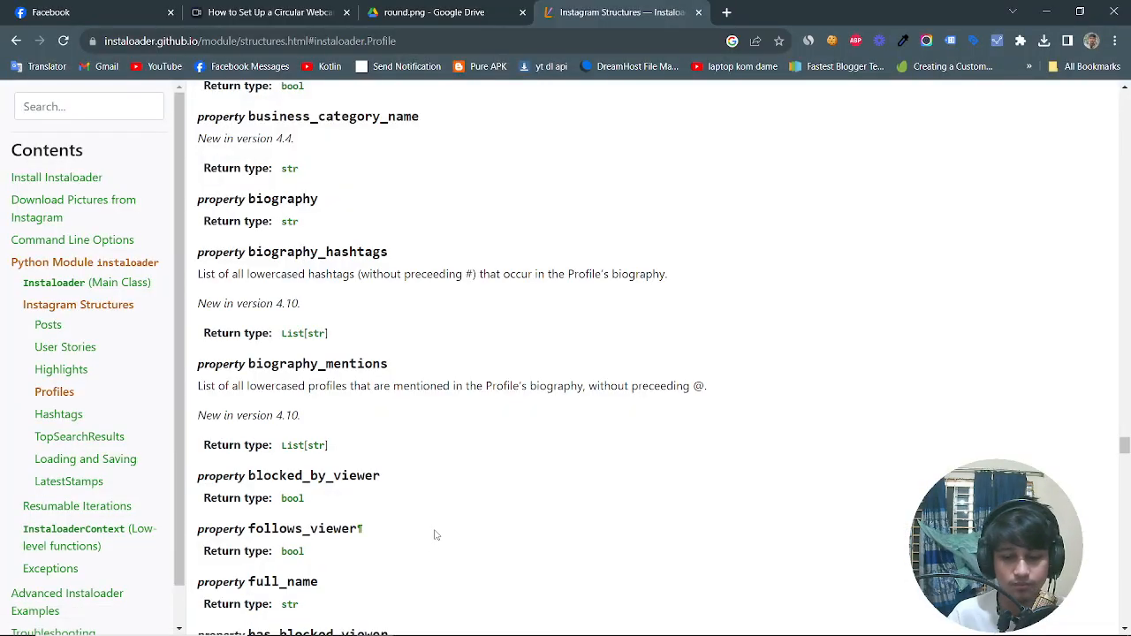
pyautogui.scroll(-3)
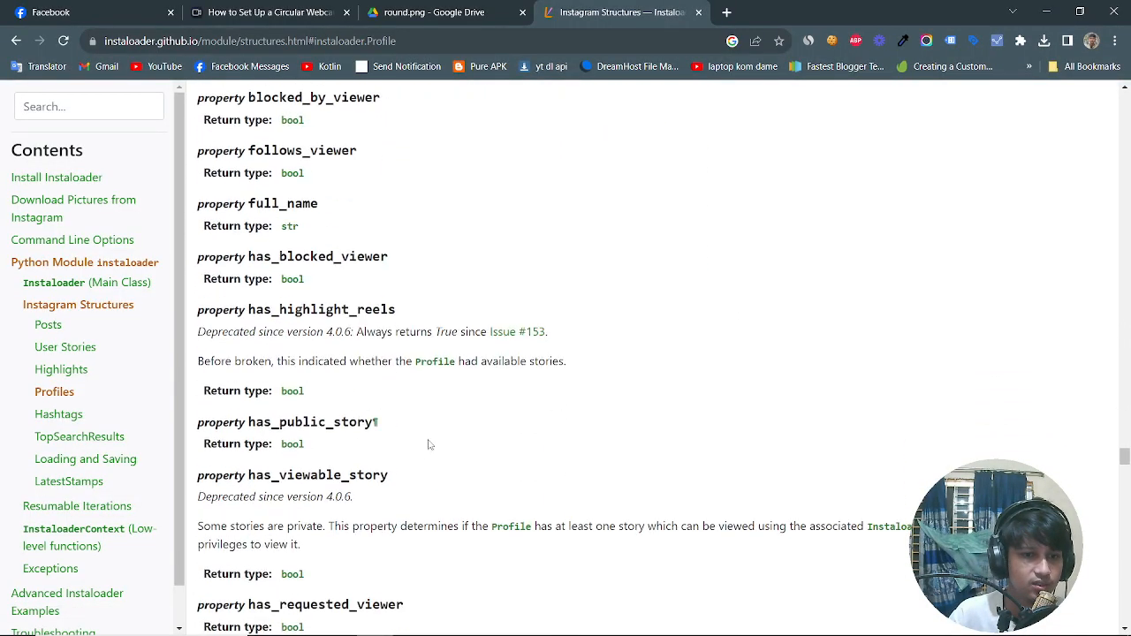
pyautogui.scroll(-3)
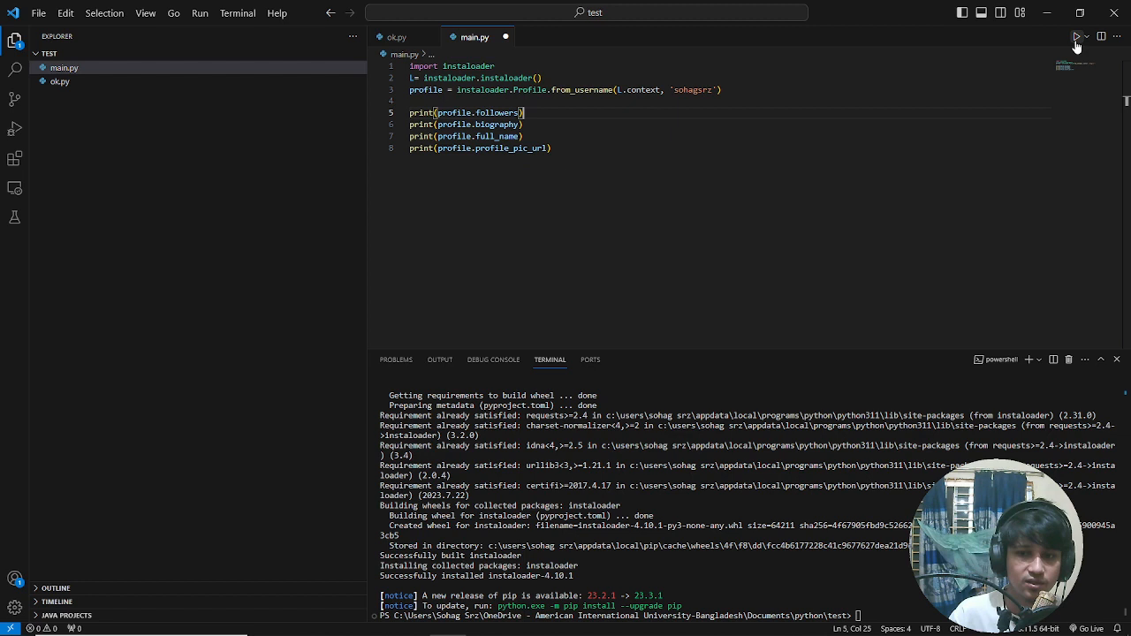
# Run main.py, hit the 'module object is not callable' TypeError, and retype the class as Instaloader
pyautogui.click(1038, 359)
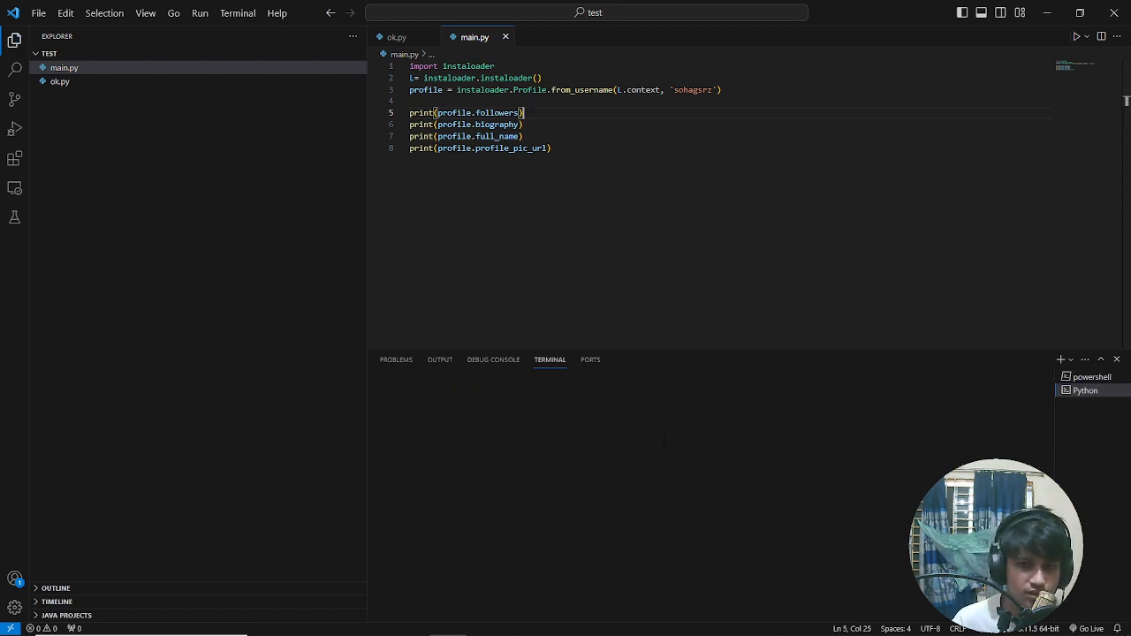
pyautogui.click(1077, 35)
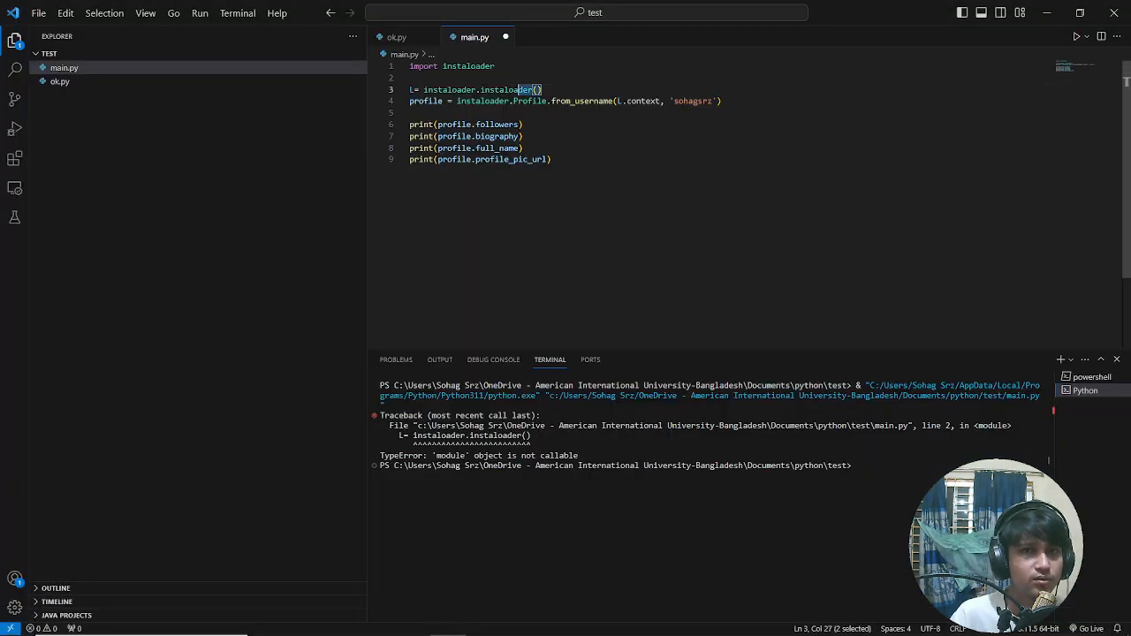
pyautogui.write('Instaloader')
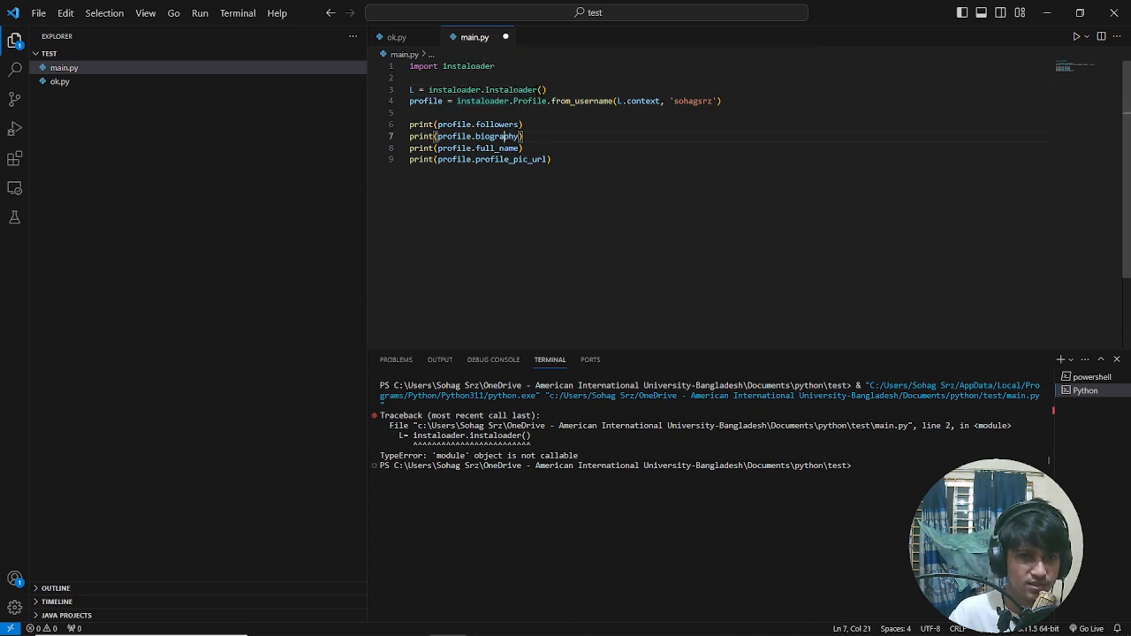
# Run the corrected script so followers, biography, full name and picture URL print cleanly
pyautogui.doubleClick(509, 89)
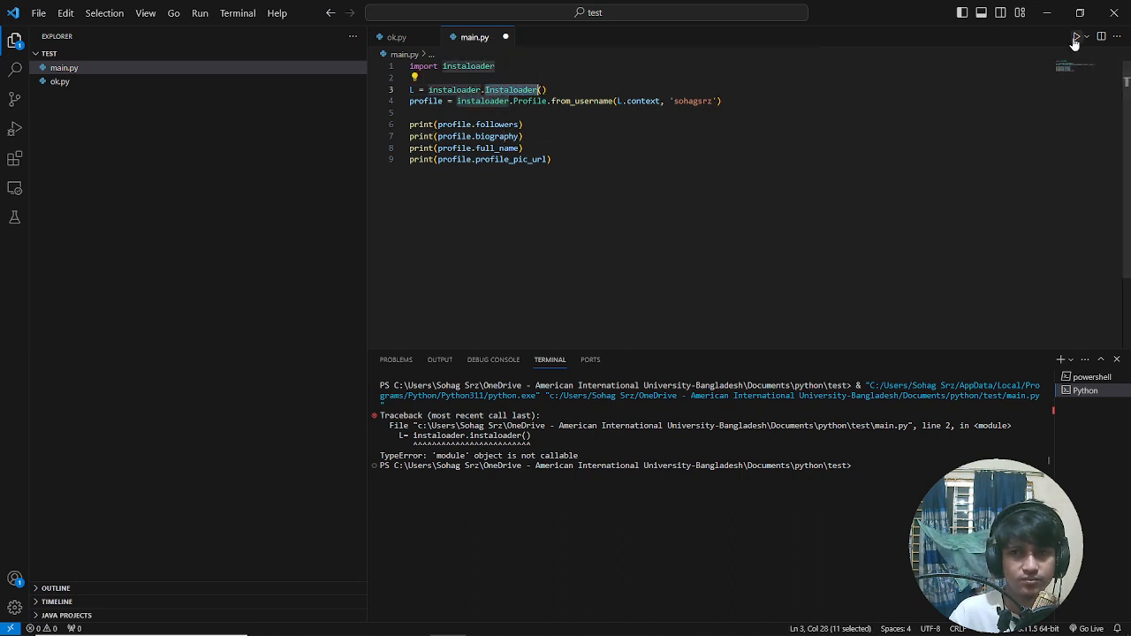
pyautogui.click(1076, 35)
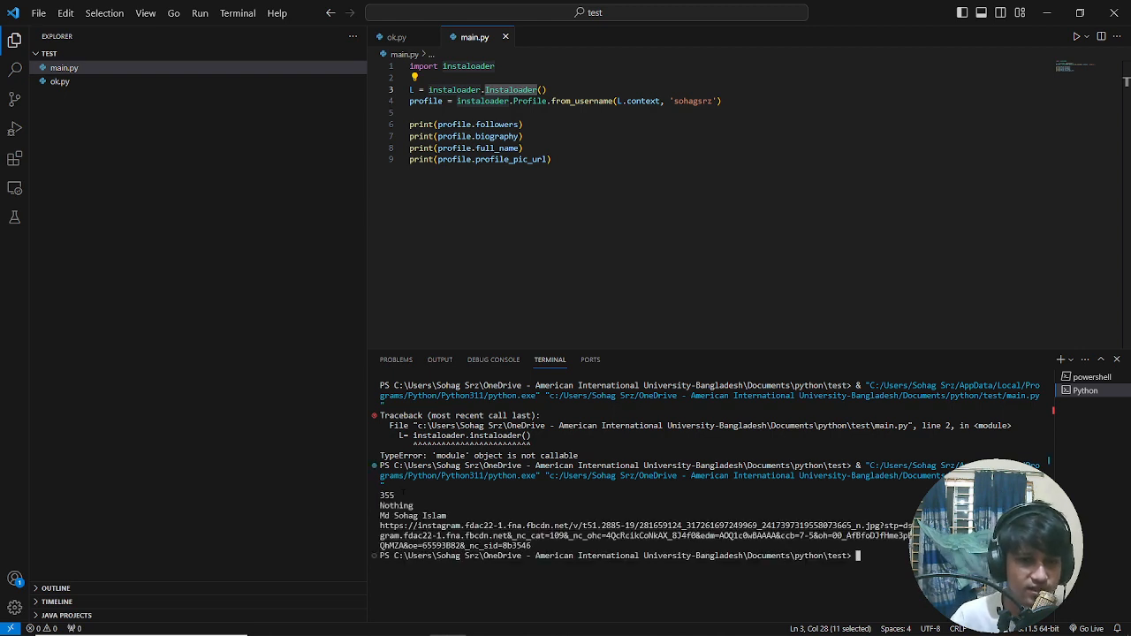
pyautogui.doubleClick(396, 505)
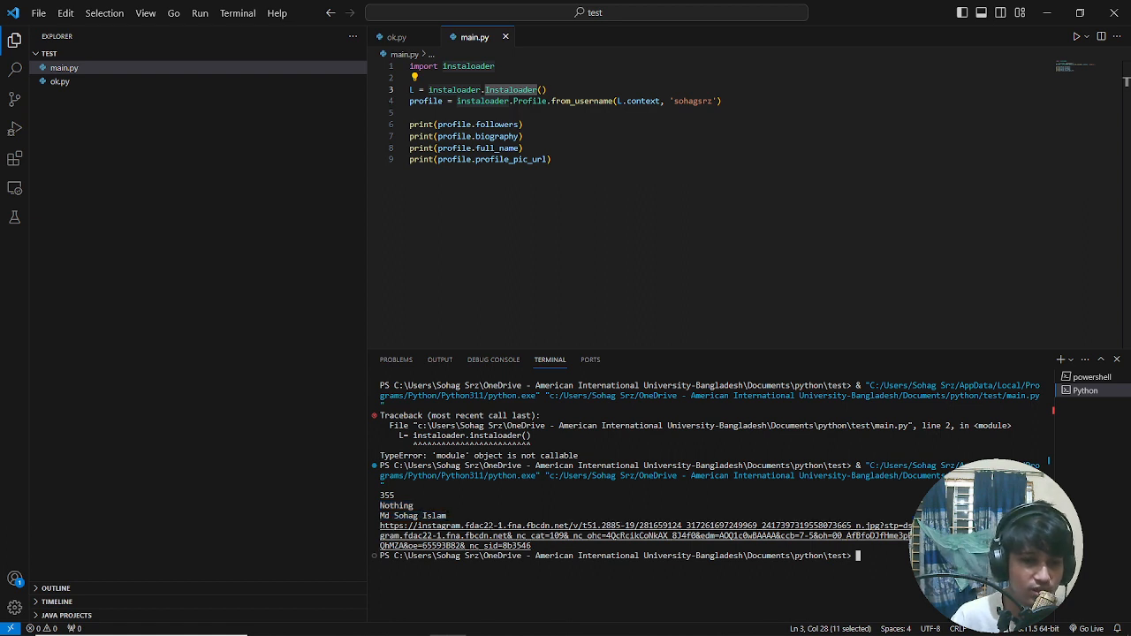
# Follow the printed profile picture URL into Chrome to display the Instagram photo
pyautogui.click(513, 537)
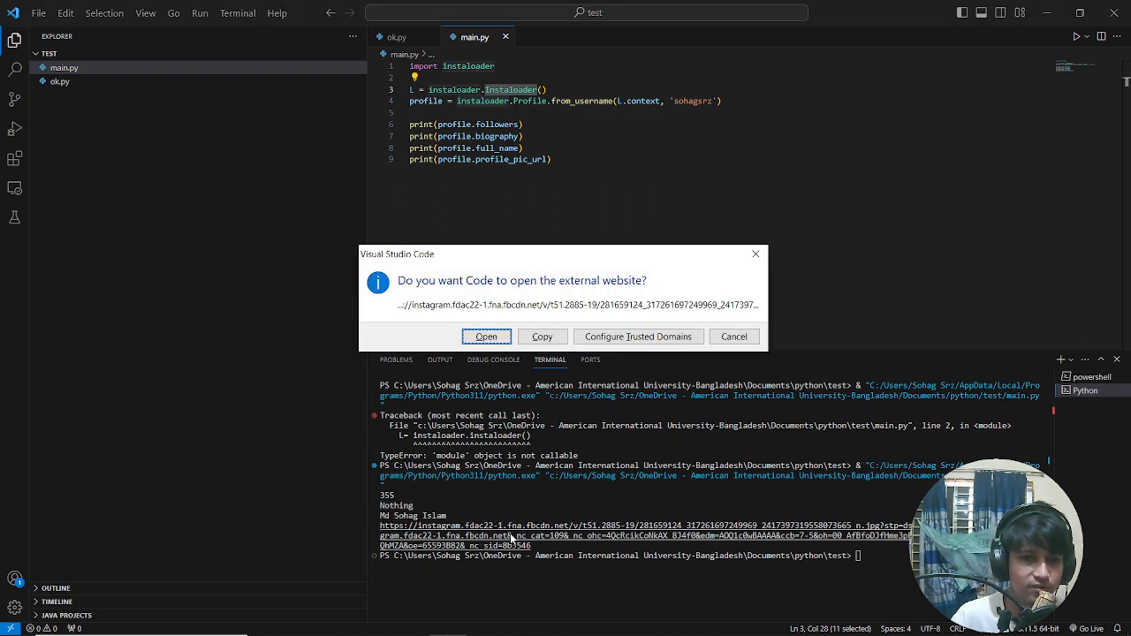
pyautogui.click(486, 336)
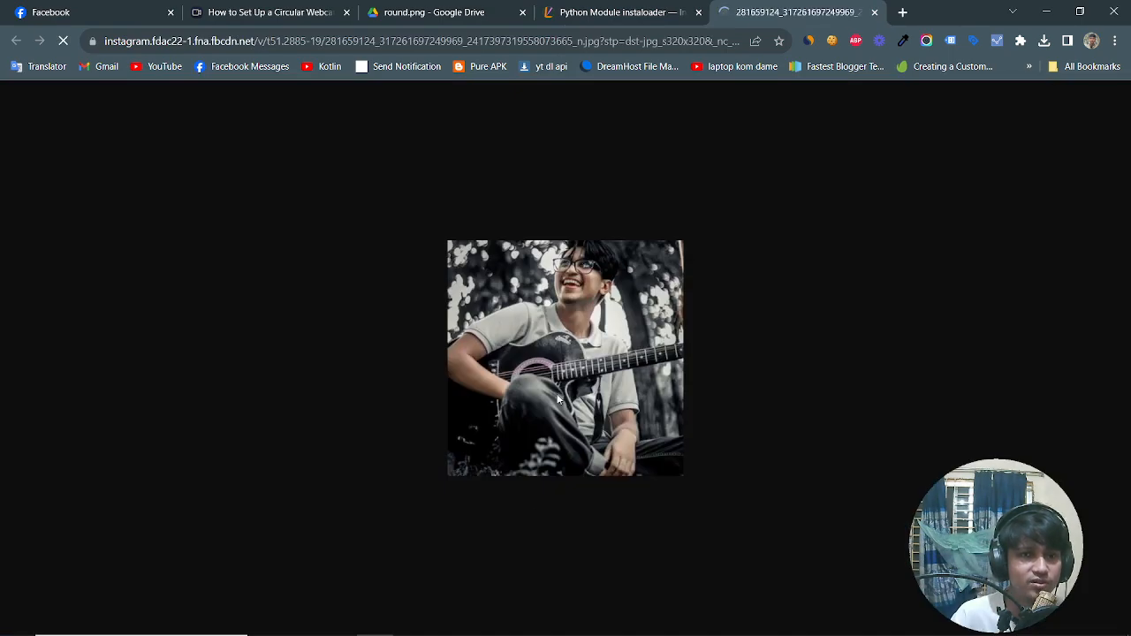